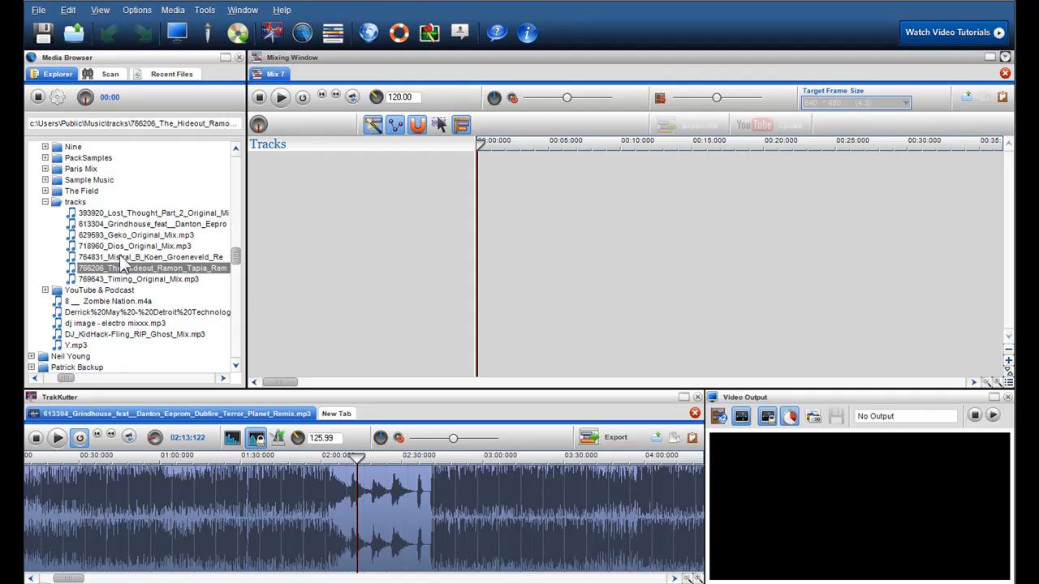
# Step: Add 766206_The_Hideout_Ramon_Tapia_Remix.mp3 from the tracks folder as the first mix track
pyautogui.click(135, 245)
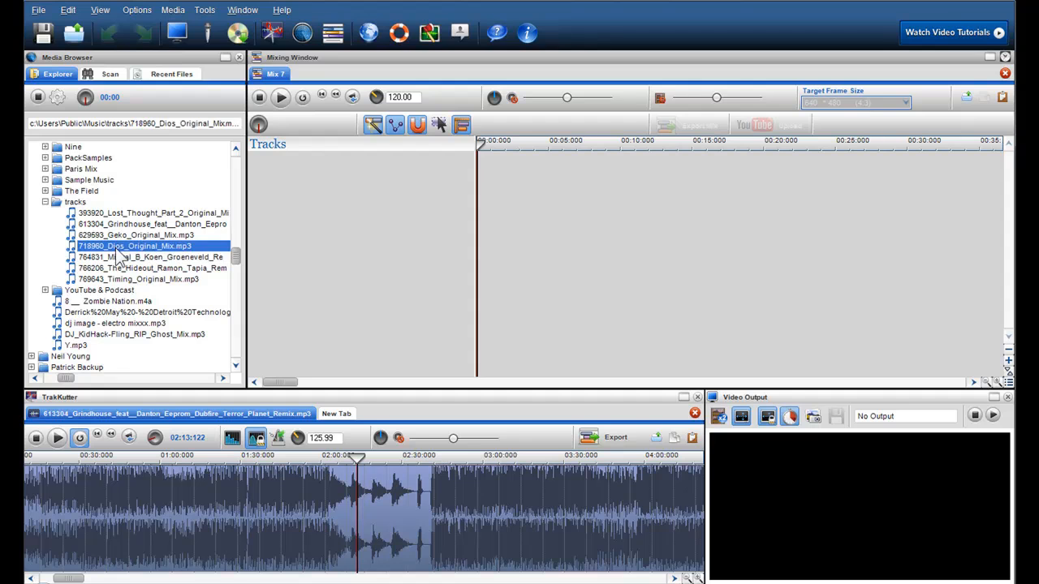
pyautogui.click(153, 268)
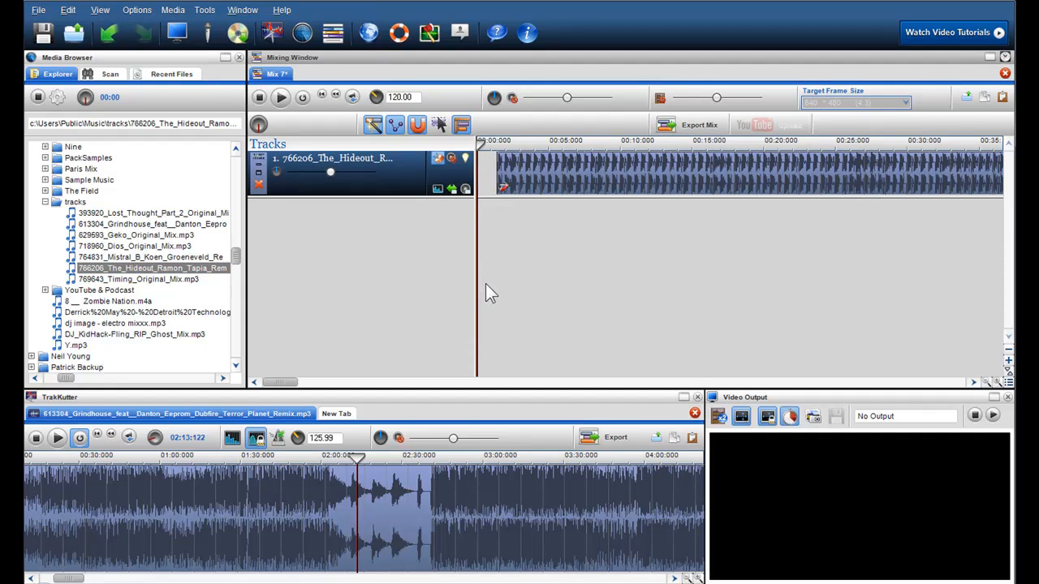
pyautogui.moveTo(229, 289)
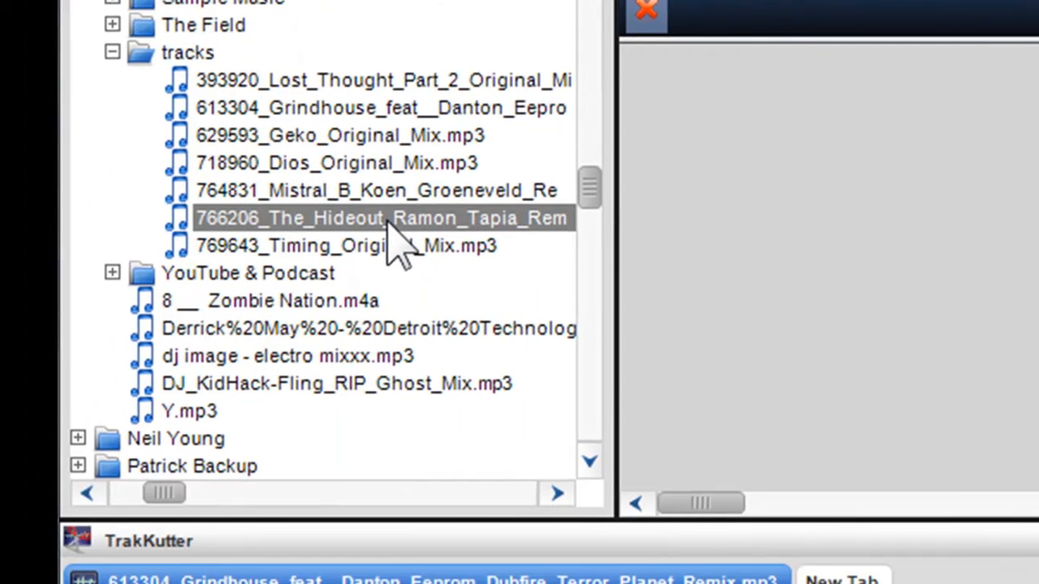
# Step: Read The Hideout remix's 128 BPM from its file Properties
pyautogui.rightClick(382, 218)
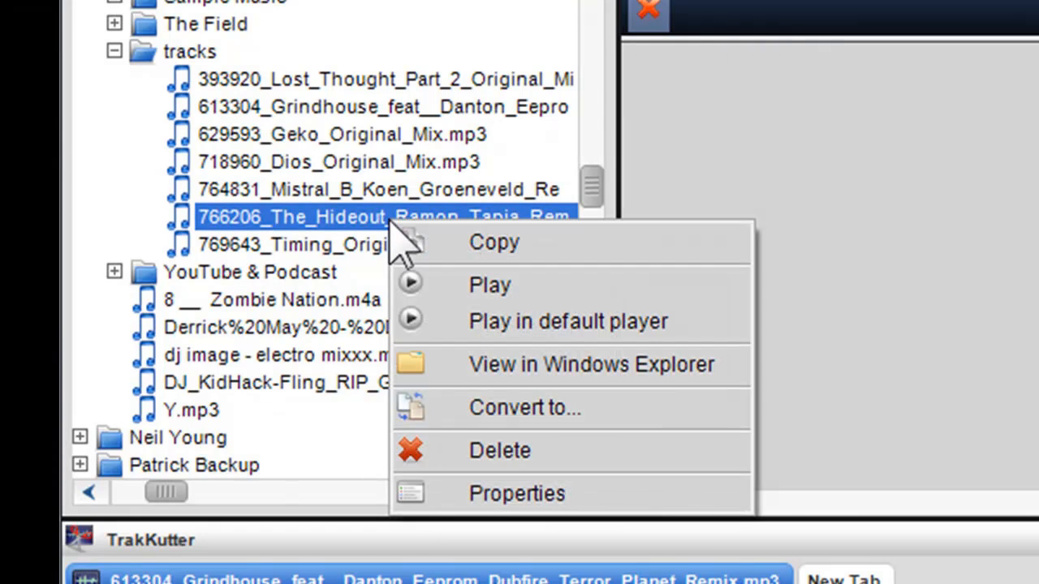
pyautogui.moveTo(438, 357)
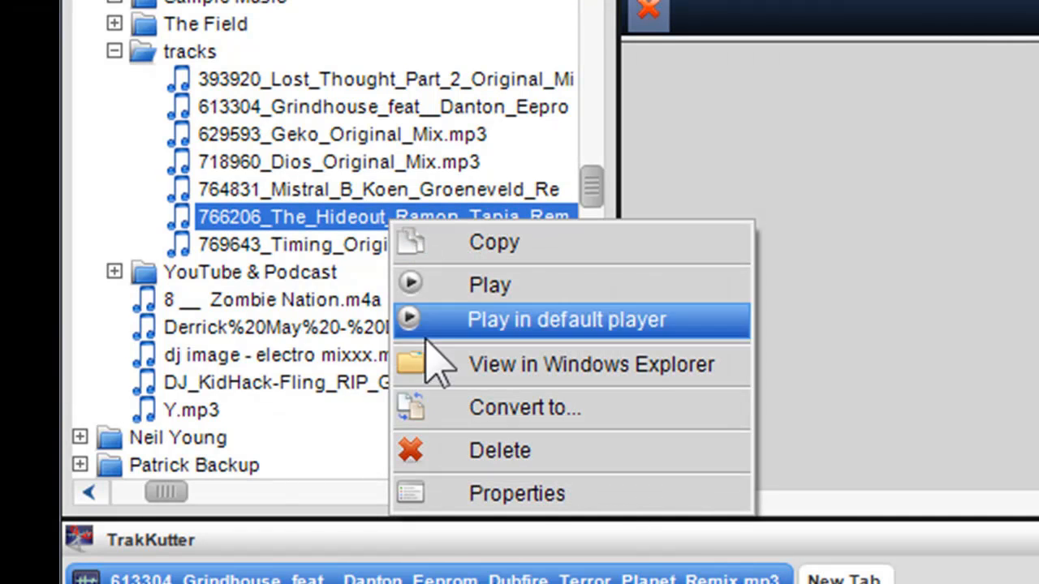
pyautogui.click(516, 493)
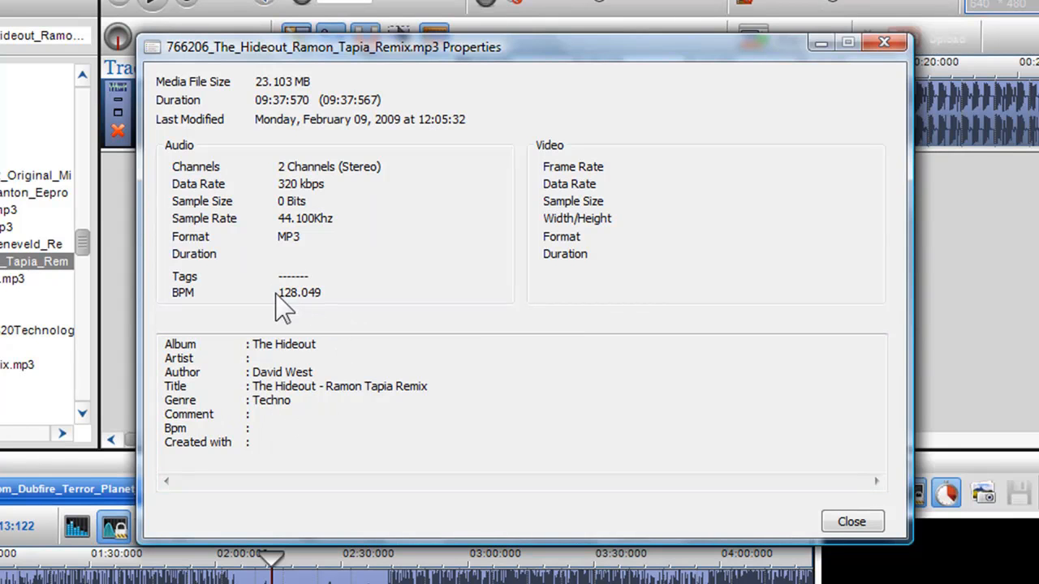
pyautogui.click(850, 521)
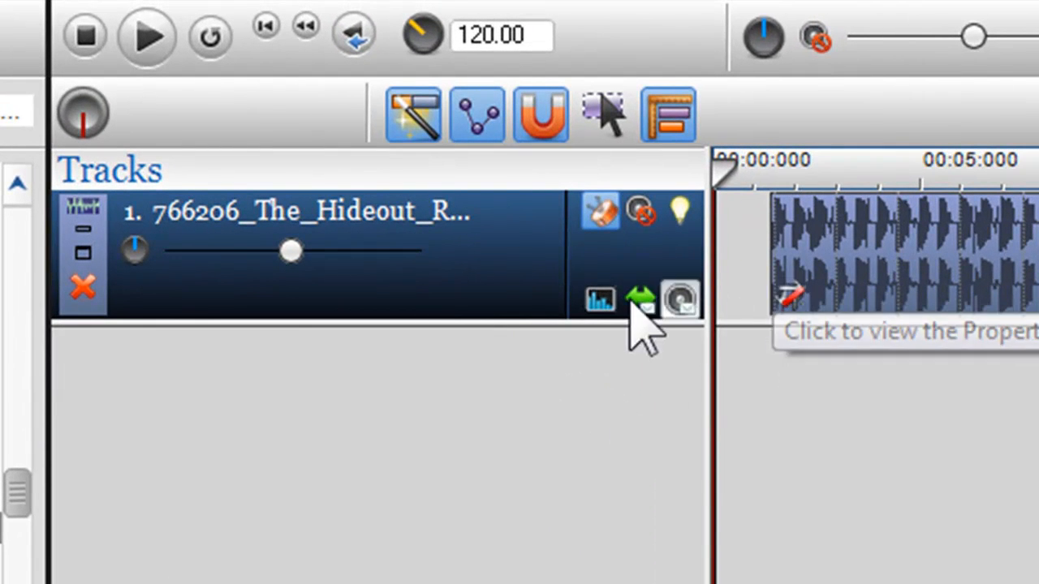
# Step: Switch The Hideout track's time-stretching to High Quality in its BPM settings
pyautogui.click(641, 301)
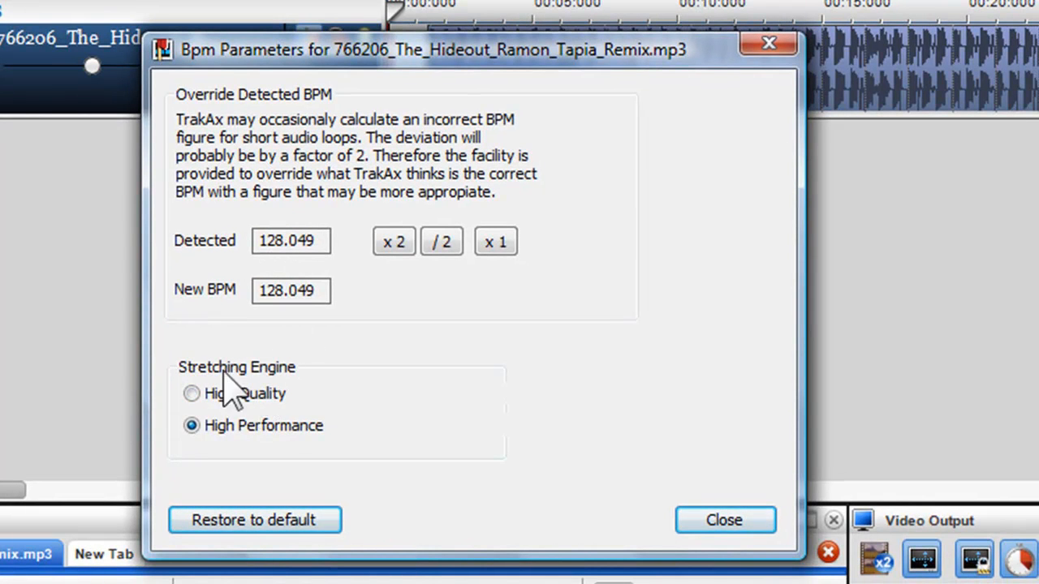
pyautogui.click(191, 395)
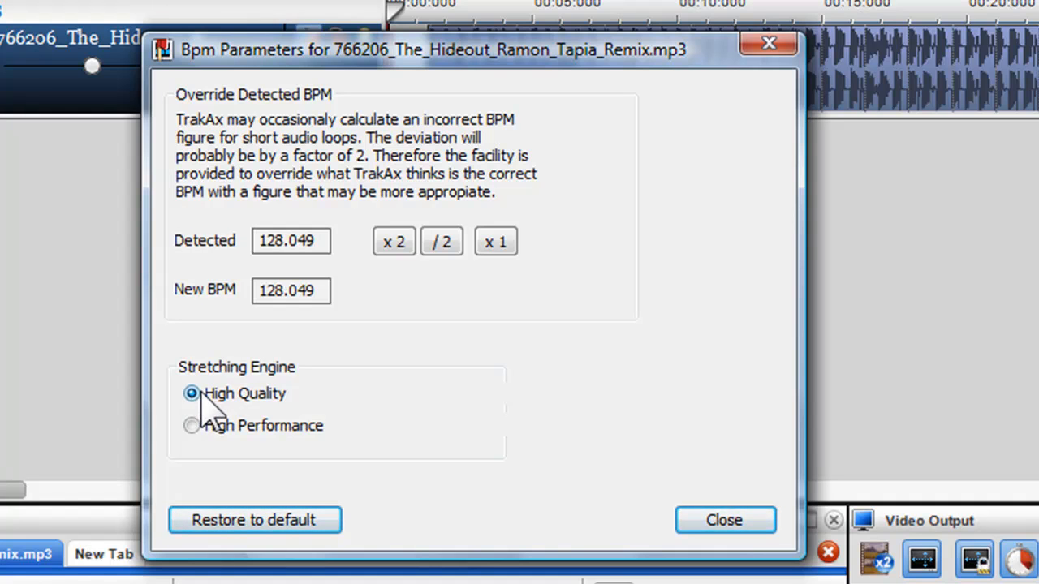
pyautogui.click(724, 519)
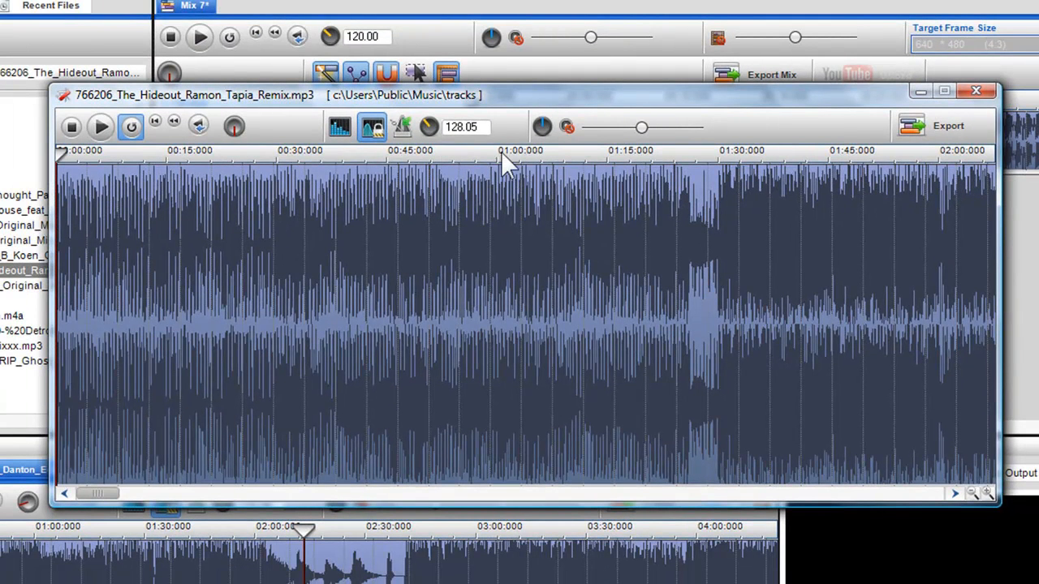
pyautogui.moveTo(372, 126)
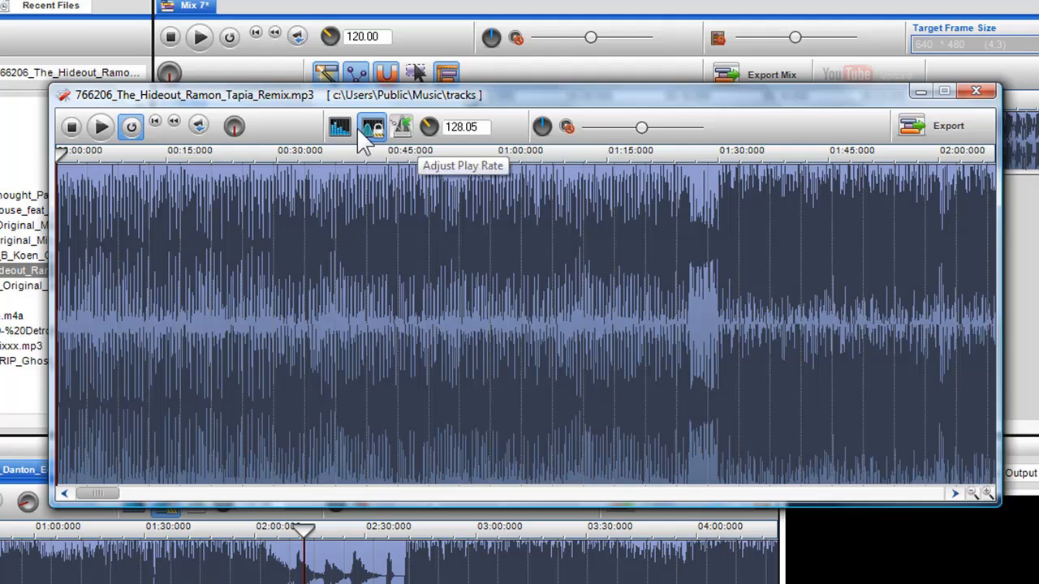
# Step: Close The Hideout's editor and raise the mix tempo knob to 128.00 BPM
pyautogui.click(373, 126)
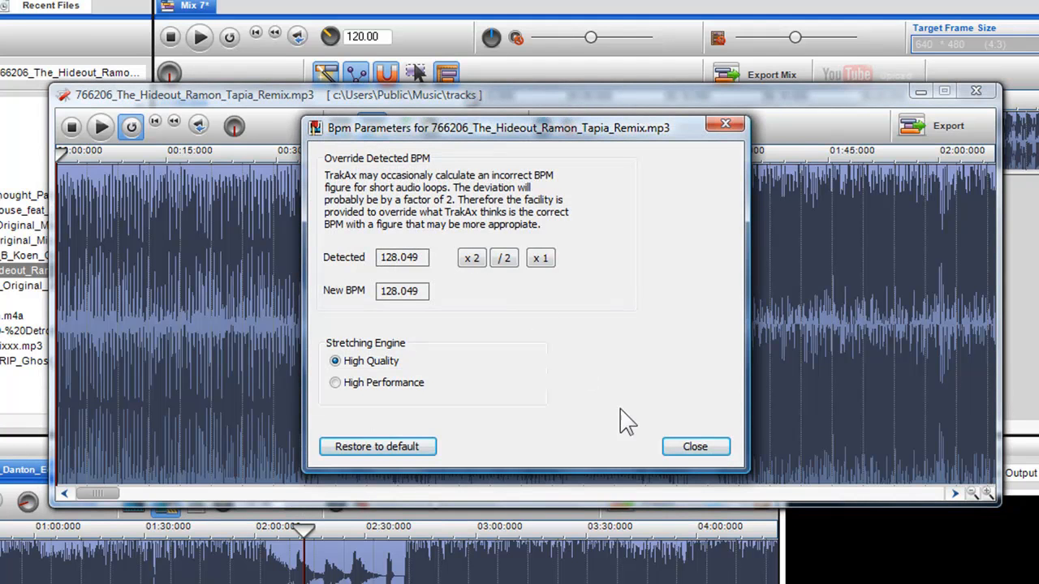
pyautogui.click(694, 447)
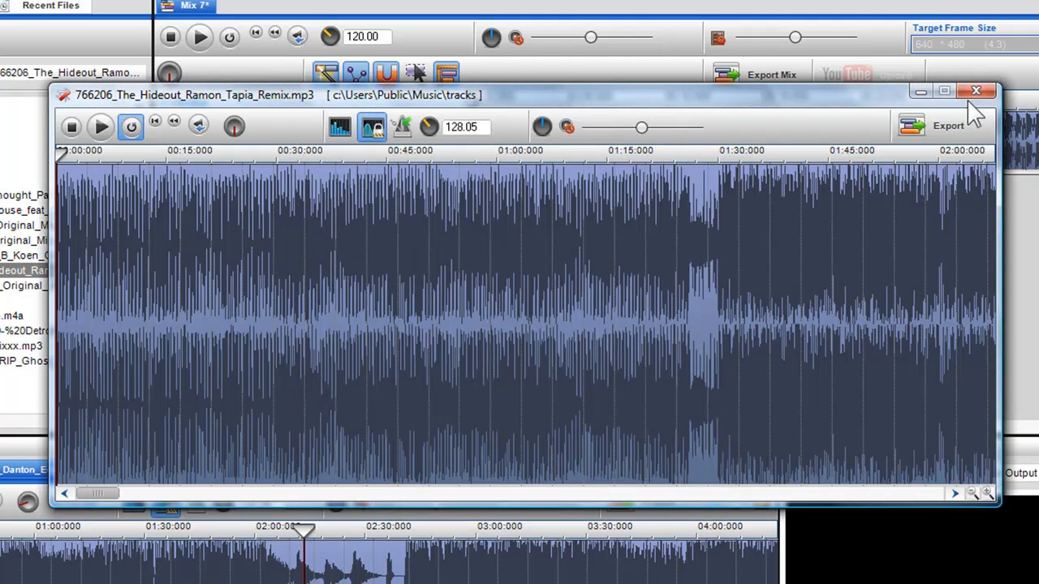
pyautogui.moveTo(977, 91)
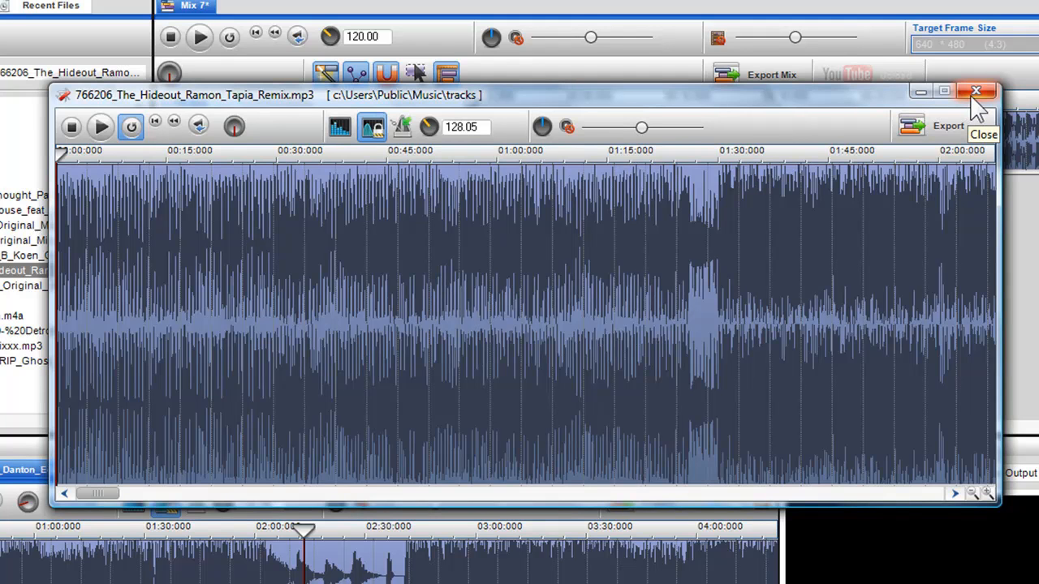
pyautogui.moveTo(339, 154)
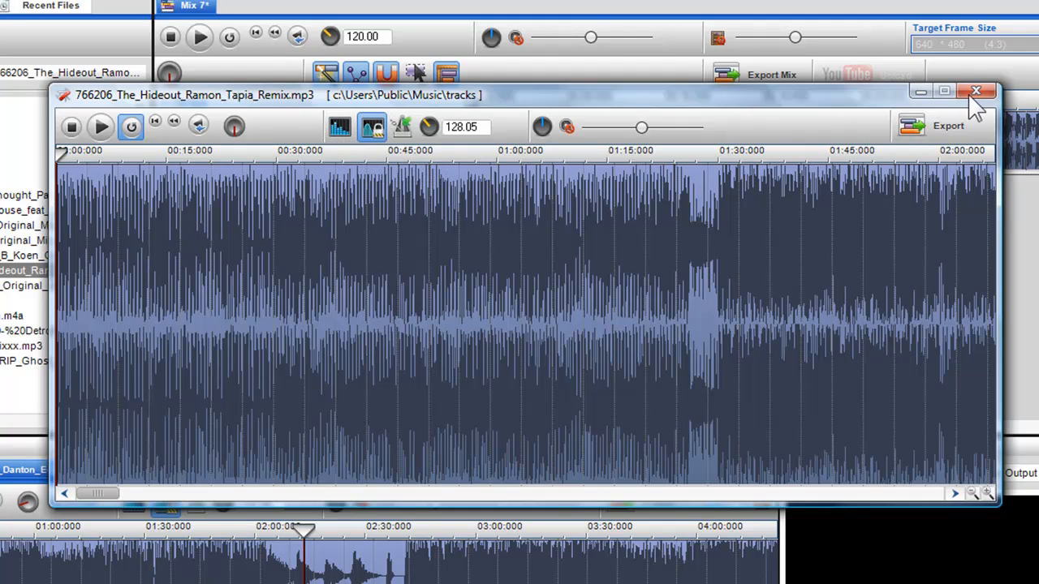
pyautogui.click(976, 91)
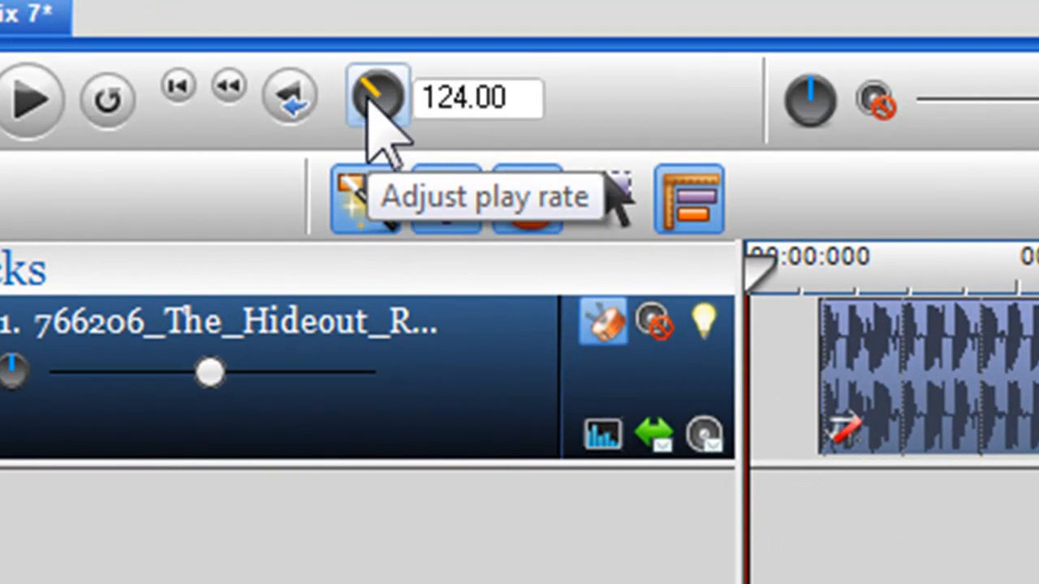
pyautogui.moveTo(376, 100); pyautogui.dragTo(397, 81)
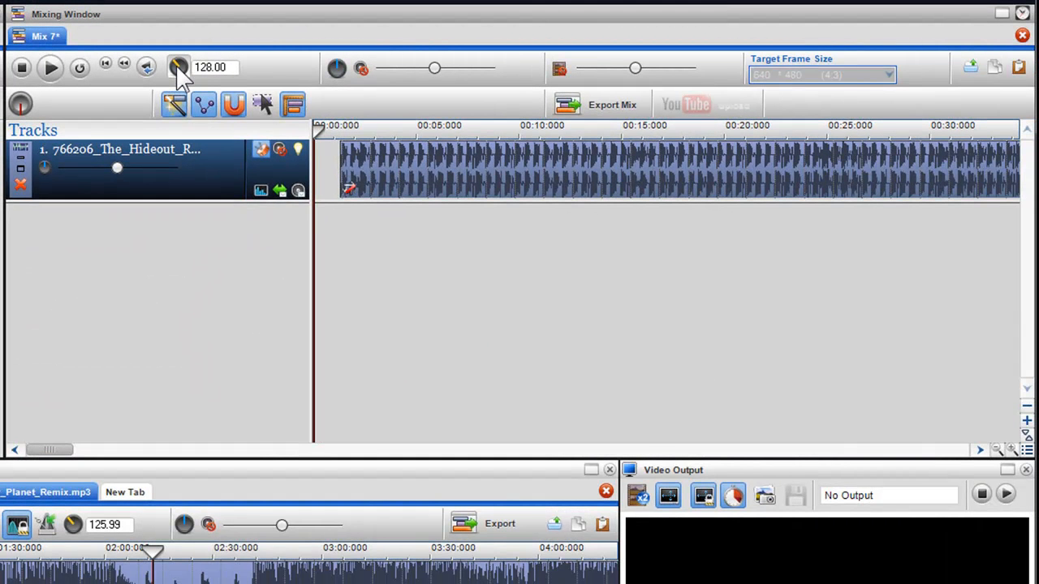
pyautogui.moveTo(179, 67)
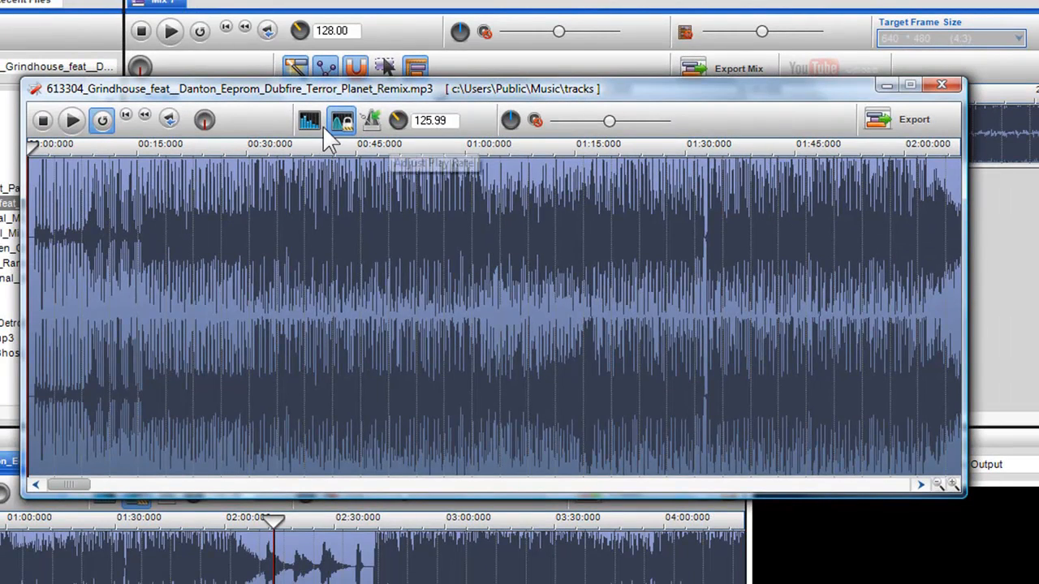
# Step: Set the Grindhouse remix's time-stretching to High Quality in its BPM settings
pyautogui.click(341, 121)
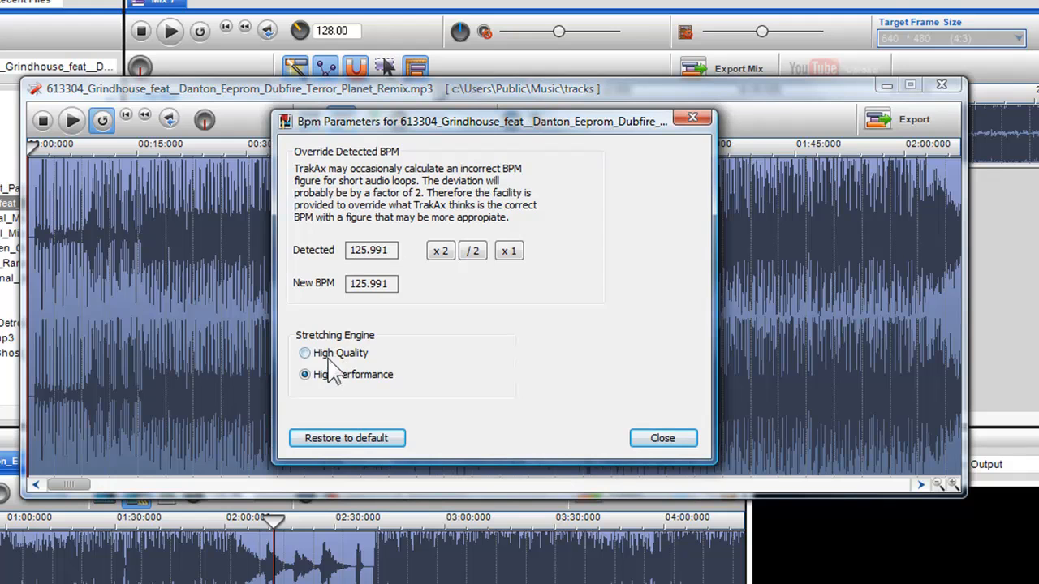
pyautogui.click(663, 438)
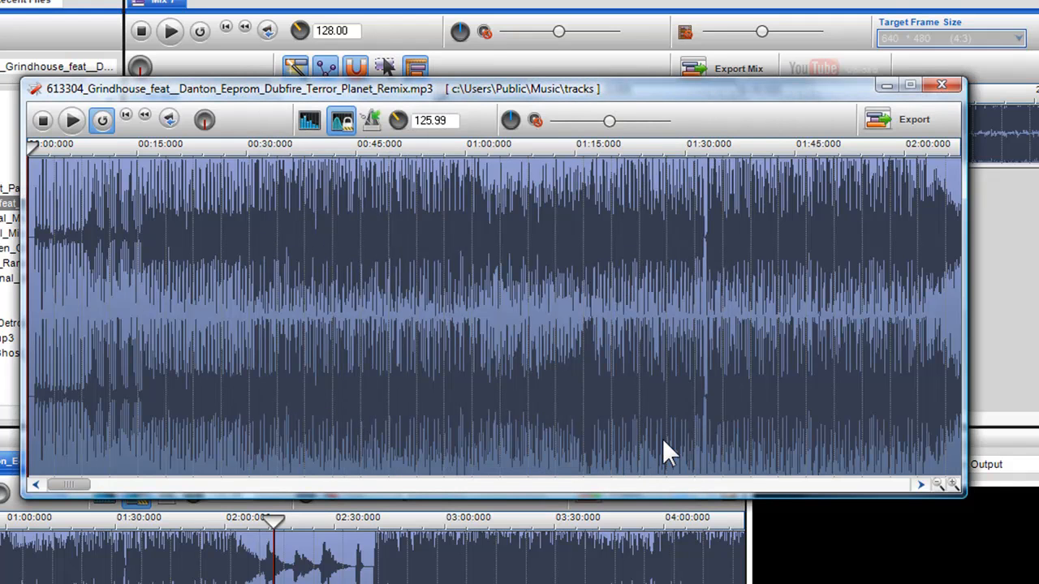
pyautogui.moveTo(673, 451)
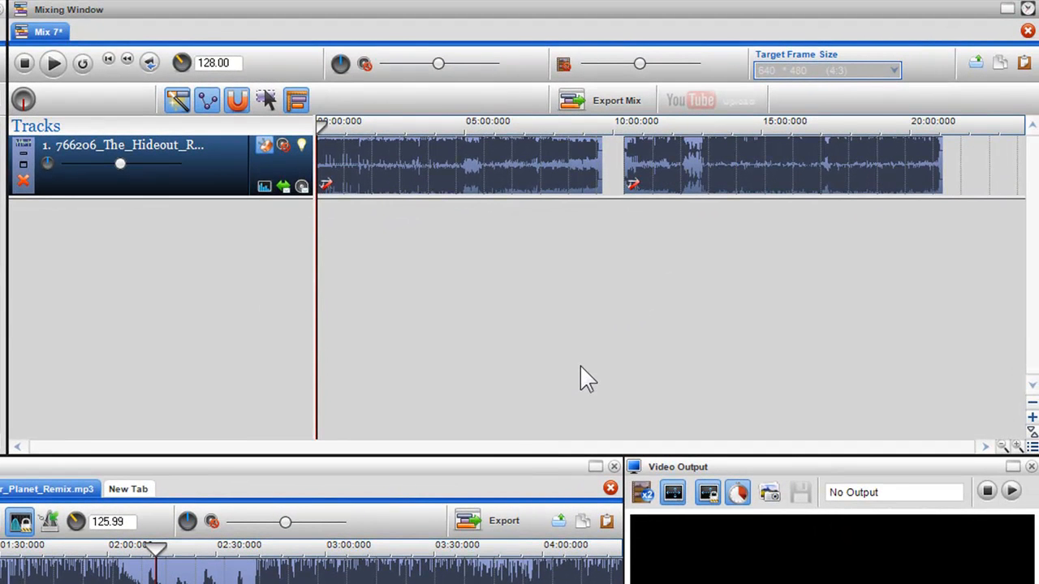
pyautogui.moveTo(630, 230)
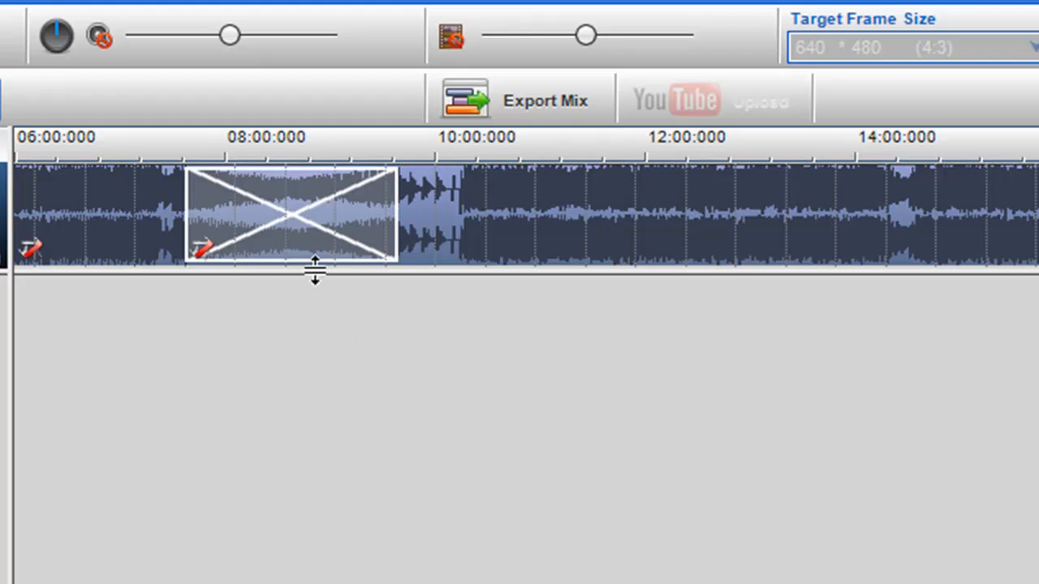
pyautogui.moveTo(296, 236)
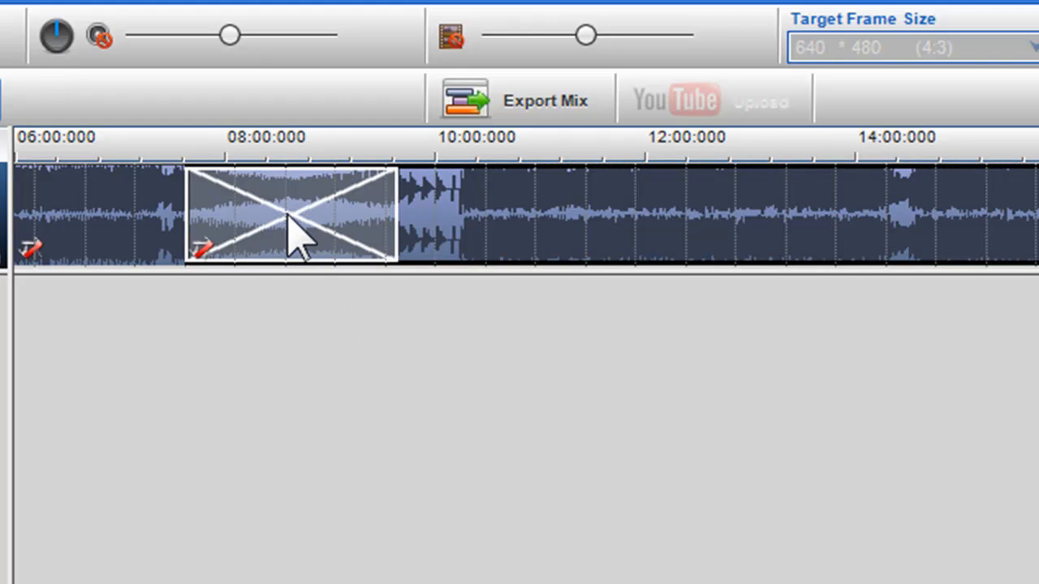
# Step: Select the roughly 2:09 crossfade region near 08:00 and audition it
pyautogui.click(261, 137)
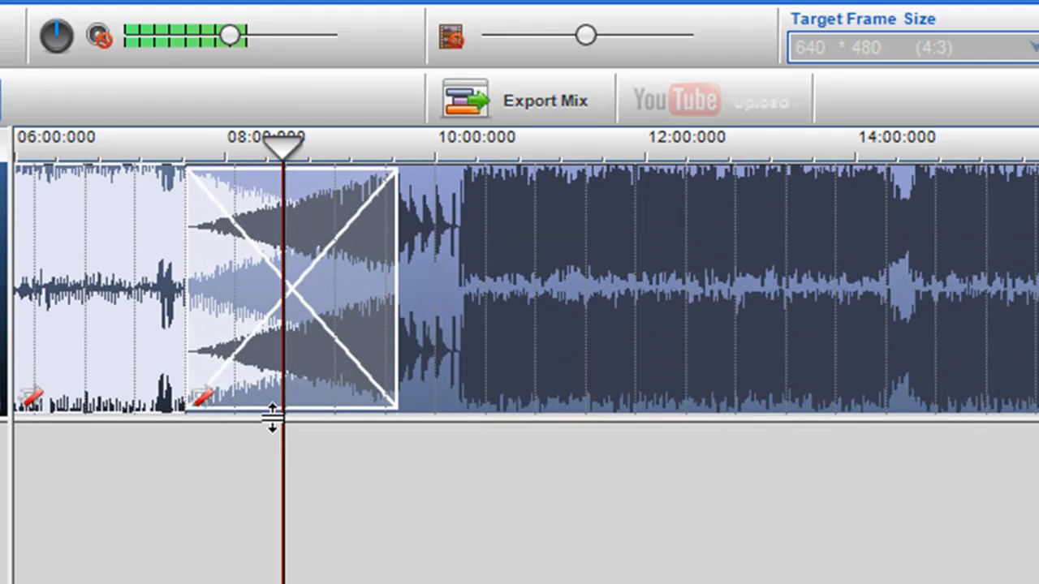
pyautogui.rightClick(268, 292)
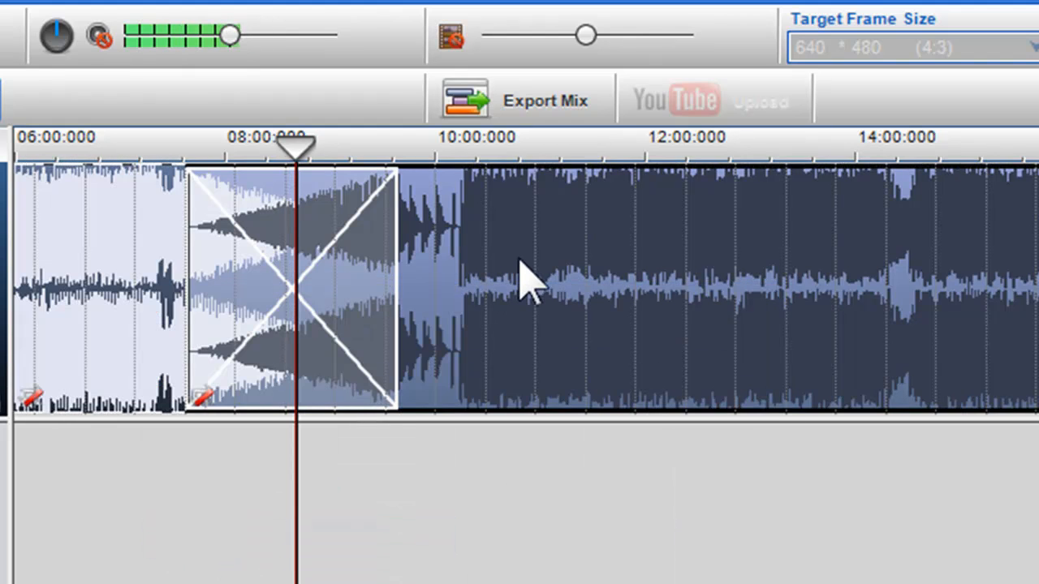
pyautogui.click(657, 510)
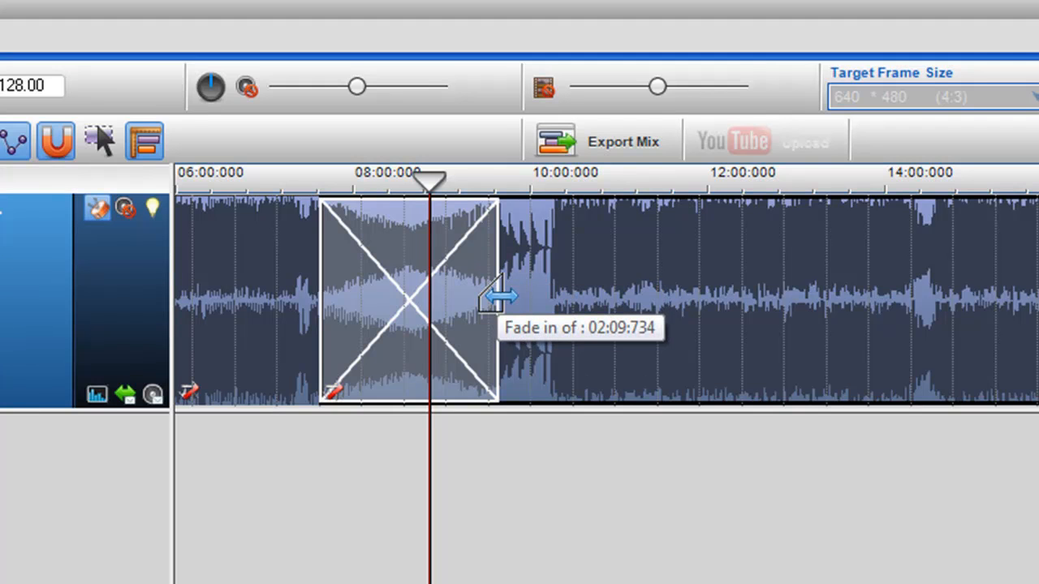
# Step: Drag the crossfade boundaries so the overlap starts earlier and ends just past 10:00
pyautogui.moveTo(500, 306); pyautogui.dragTo(625, 300)
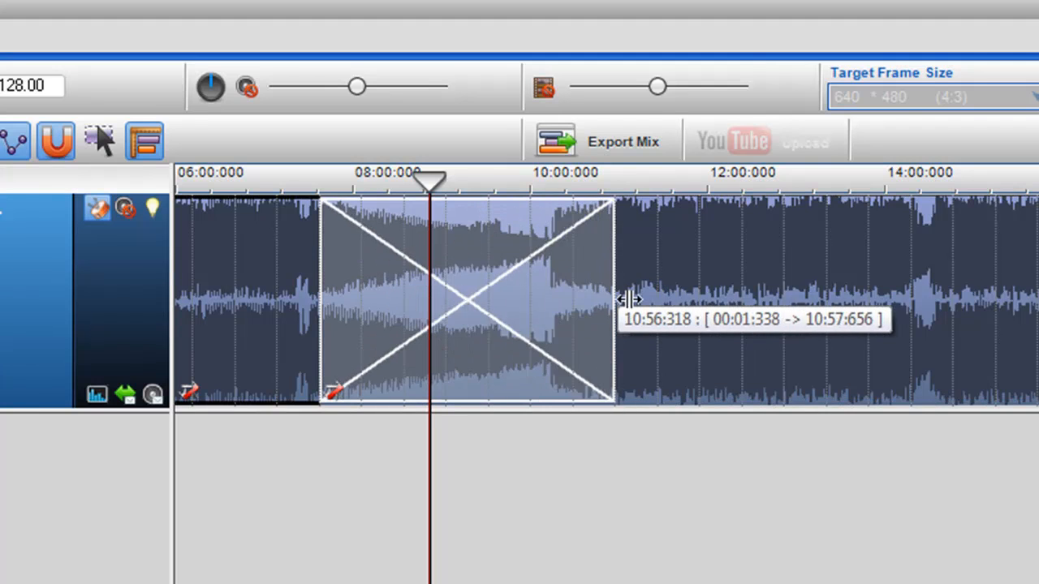
pyautogui.moveTo(615, 305); pyautogui.dragTo(739, 305)
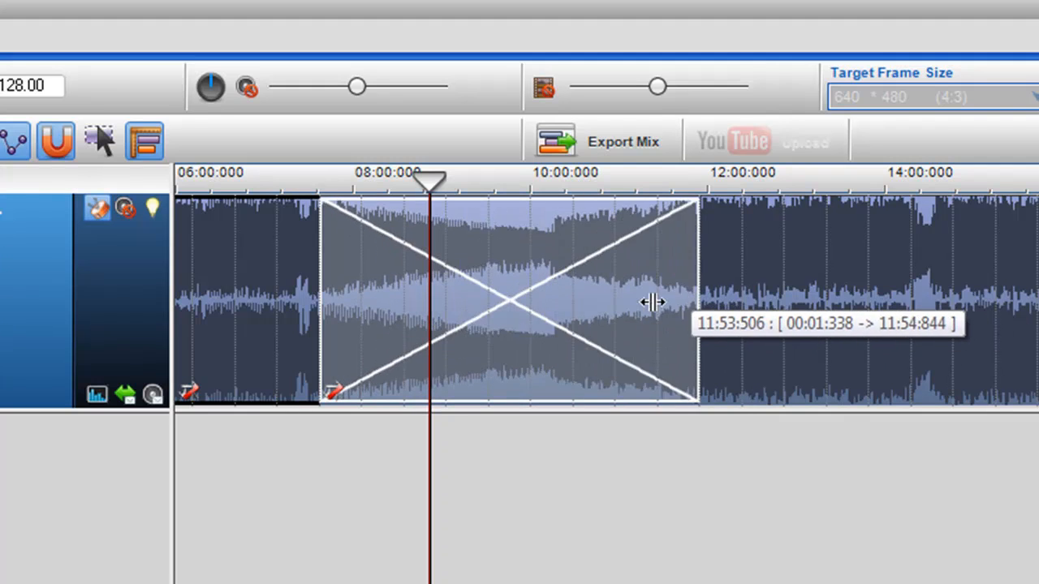
pyautogui.moveTo(695, 305); pyautogui.dragTo(569, 305)
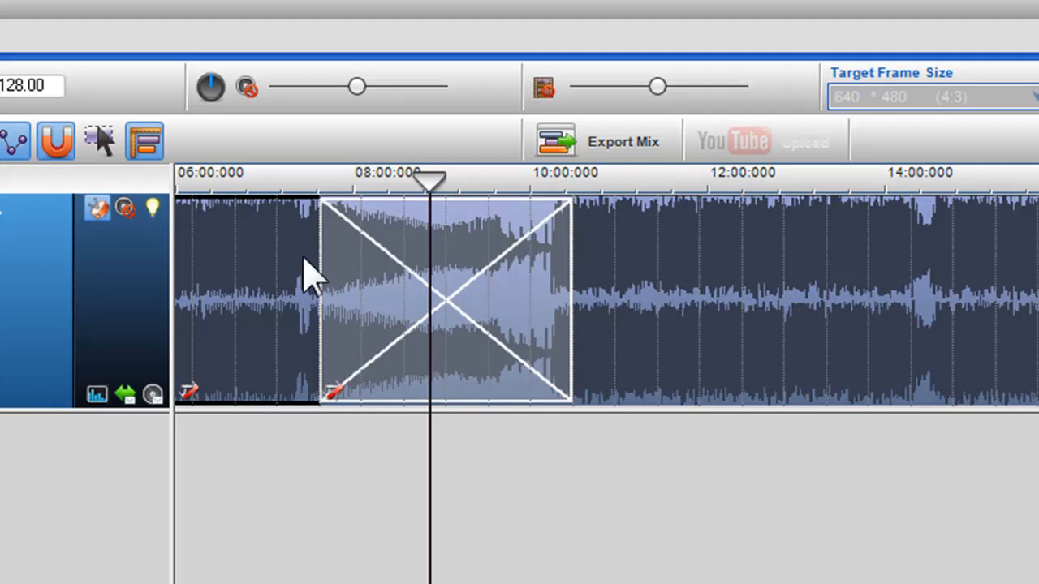
pyautogui.moveTo(321, 305); pyautogui.dragTo(175, 305)
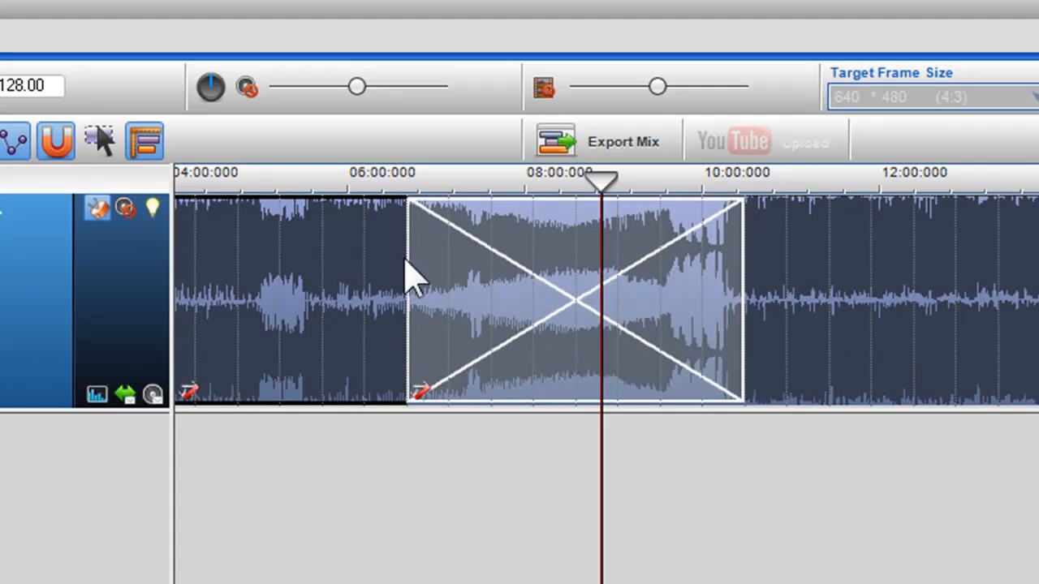
pyautogui.moveTo(548, 284)
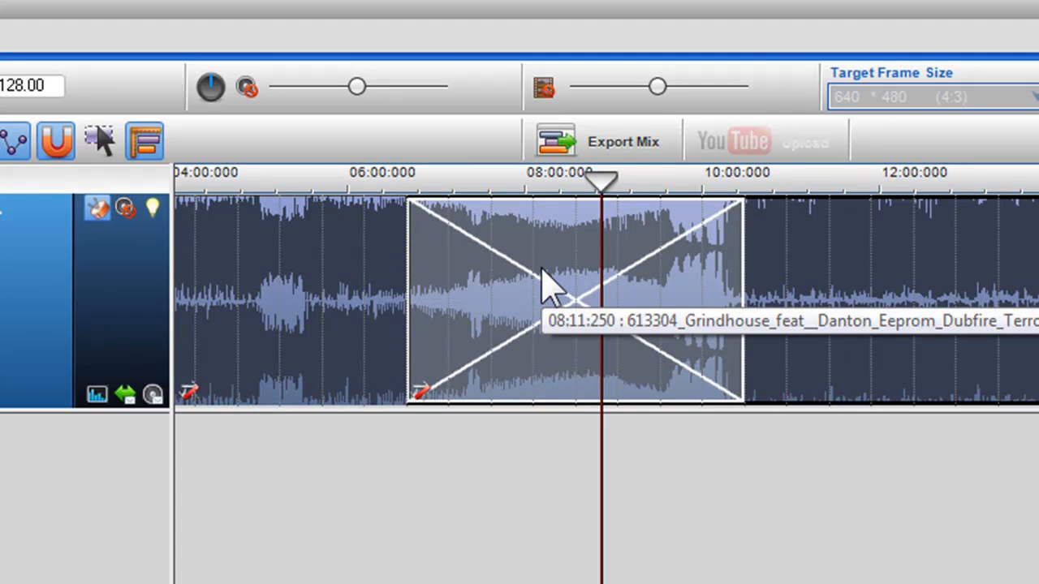
# Step: Change the crossfade's Fade Type from Linear through Smooth to Very Fast
pyautogui.rightClick(552, 289)
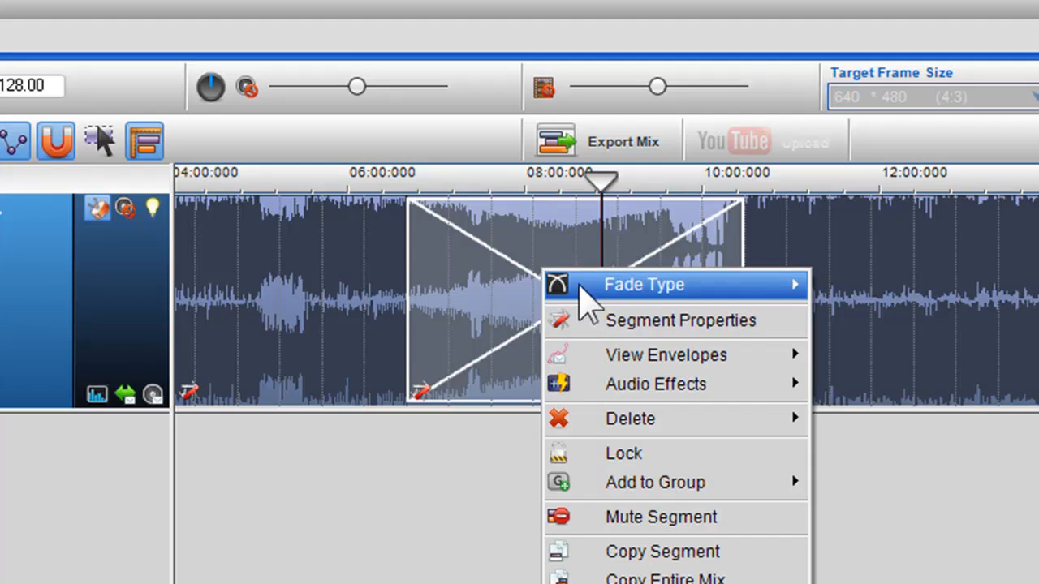
pyautogui.click(642, 284)
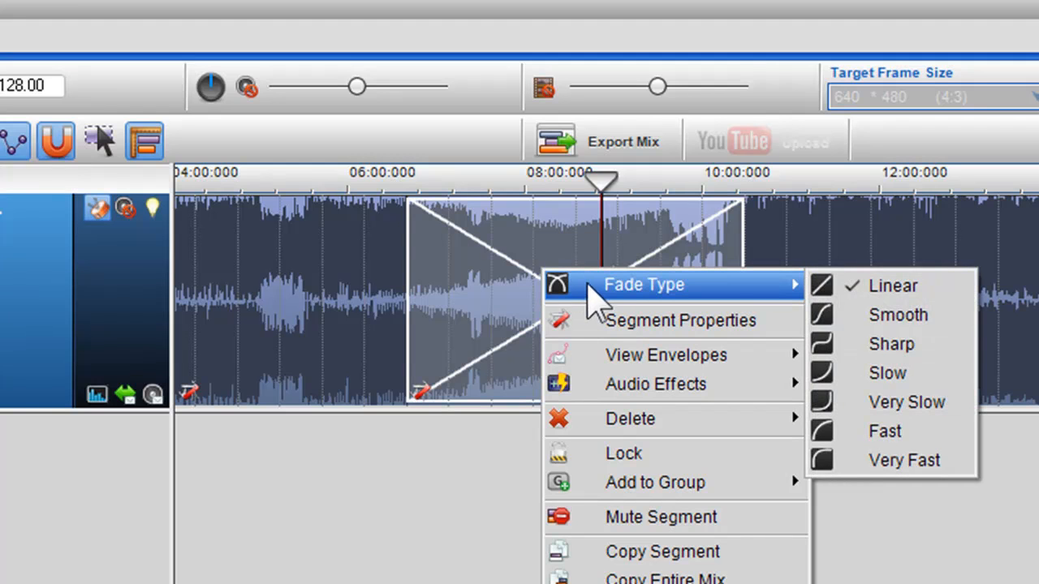
pyautogui.click(898, 315)
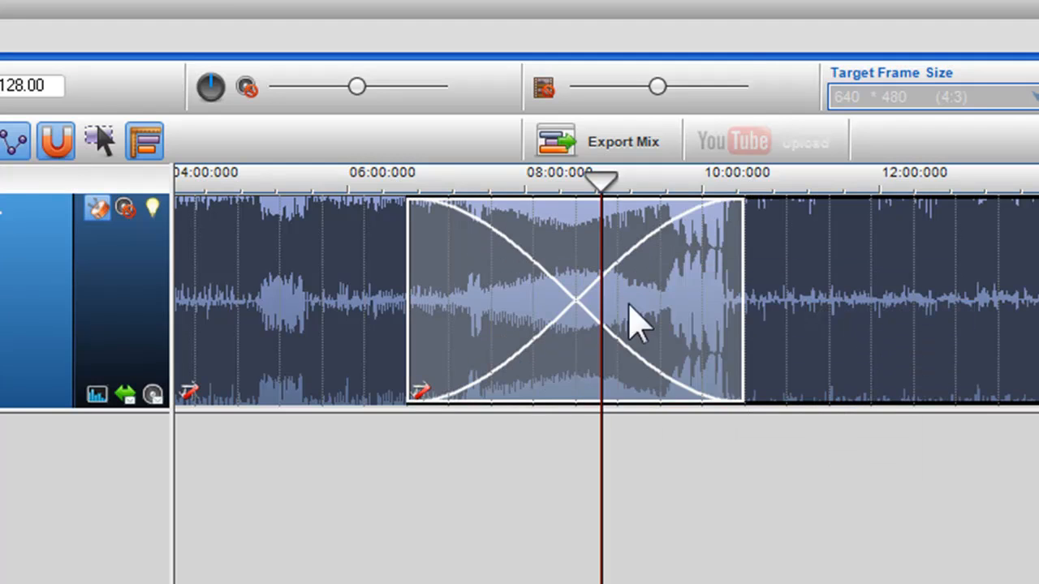
pyautogui.rightClick(637, 321)
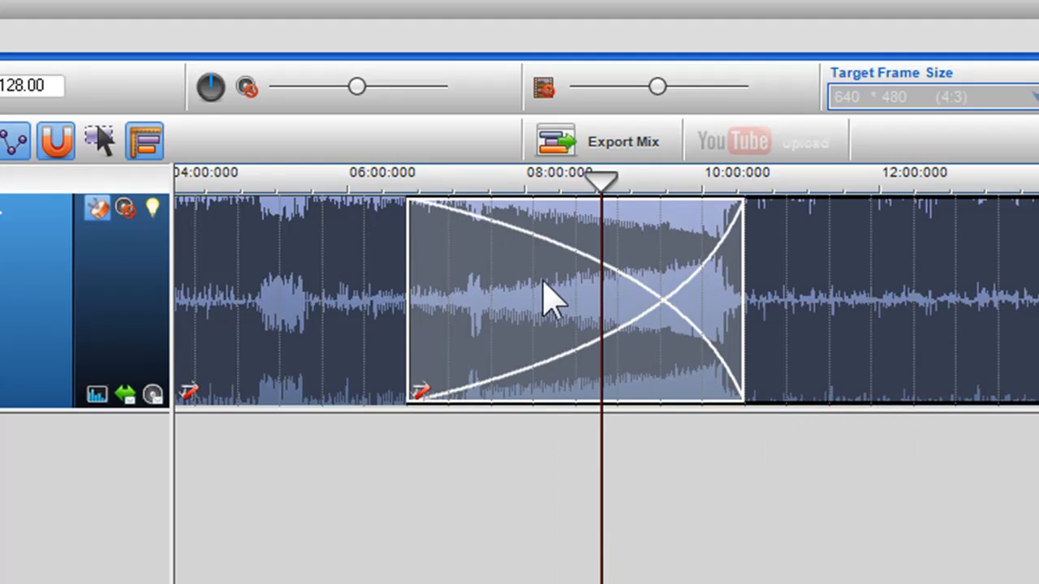
pyautogui.rightClick(552, 300)
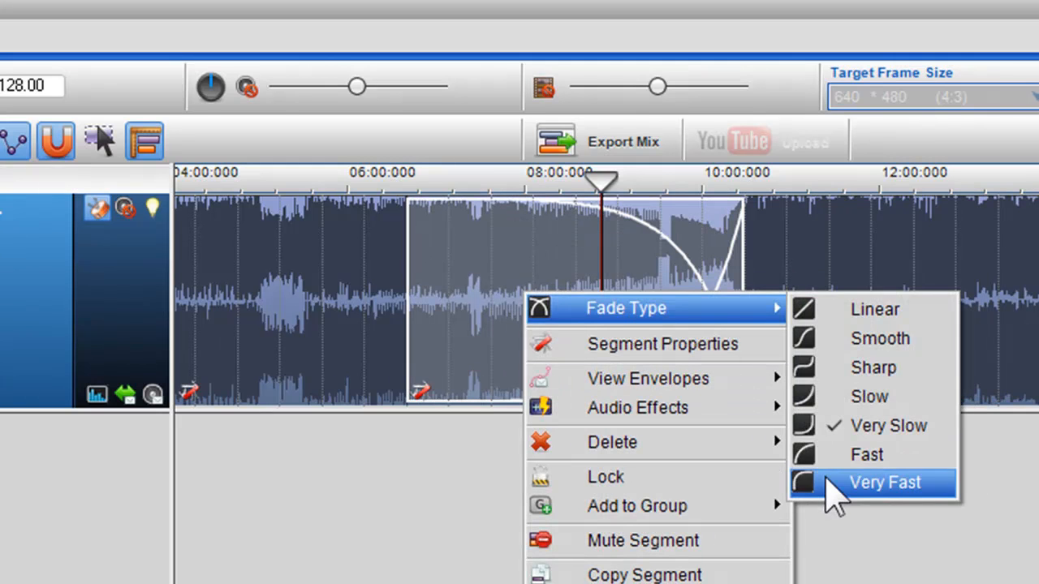
pyautogui.click(885, 482)
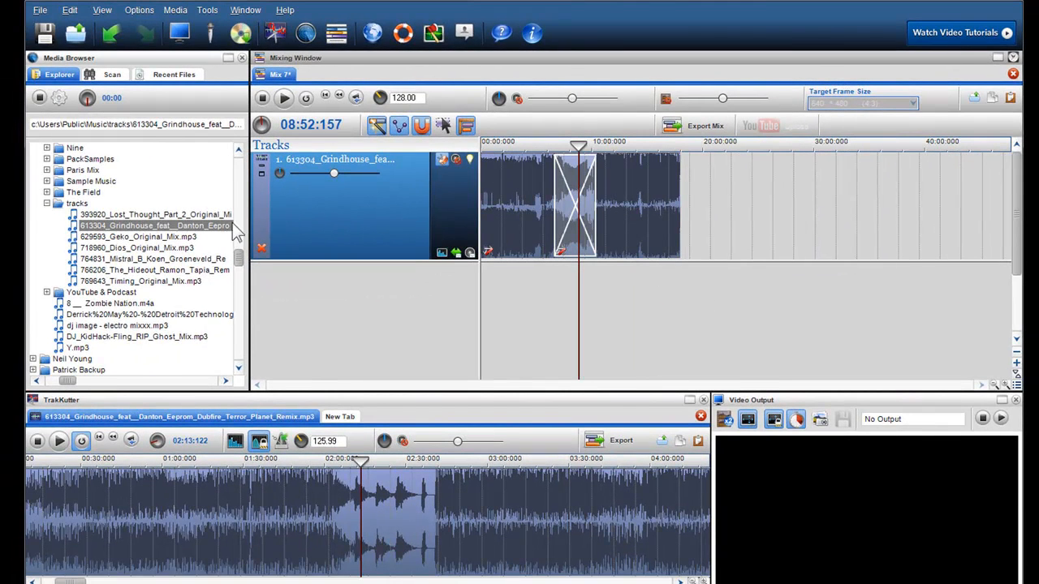
# Step: Add Lost_Thought_Part_2 after the existing clip and briefly play it back
pyautogui.click(154, 215)
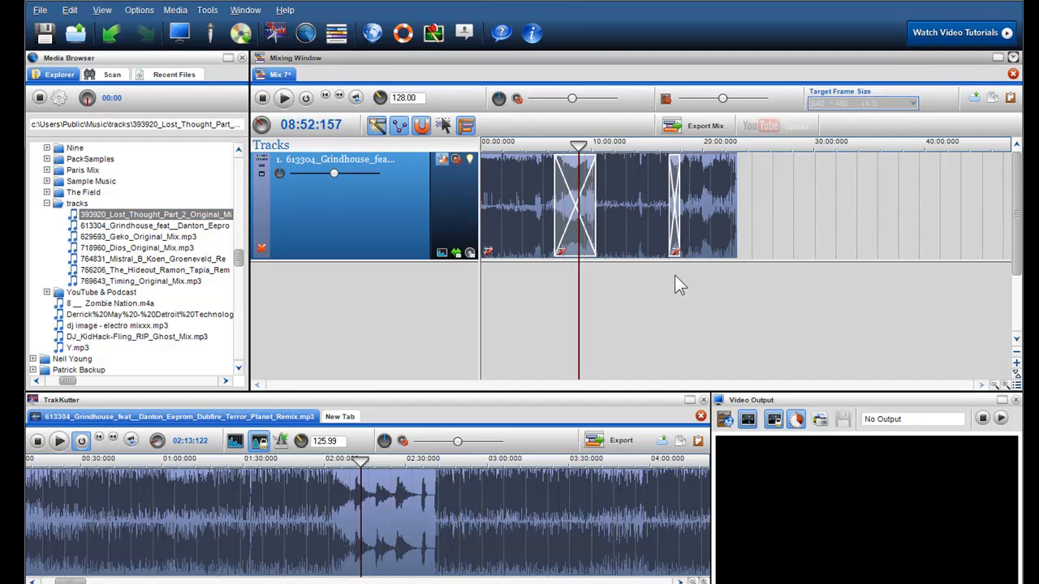
pyautogui.click(283, 97)
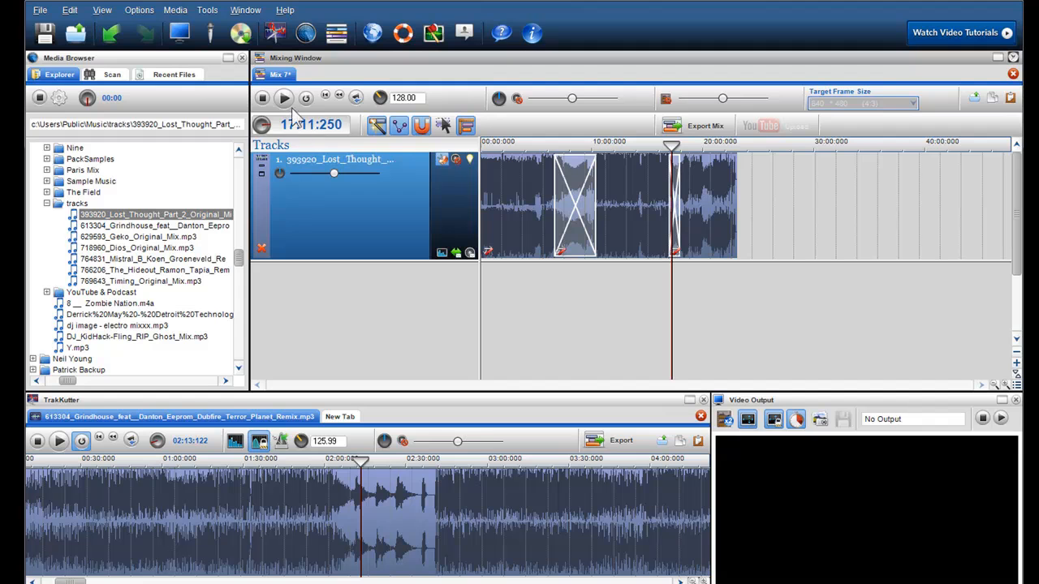
pyautogui.click(283, 97)
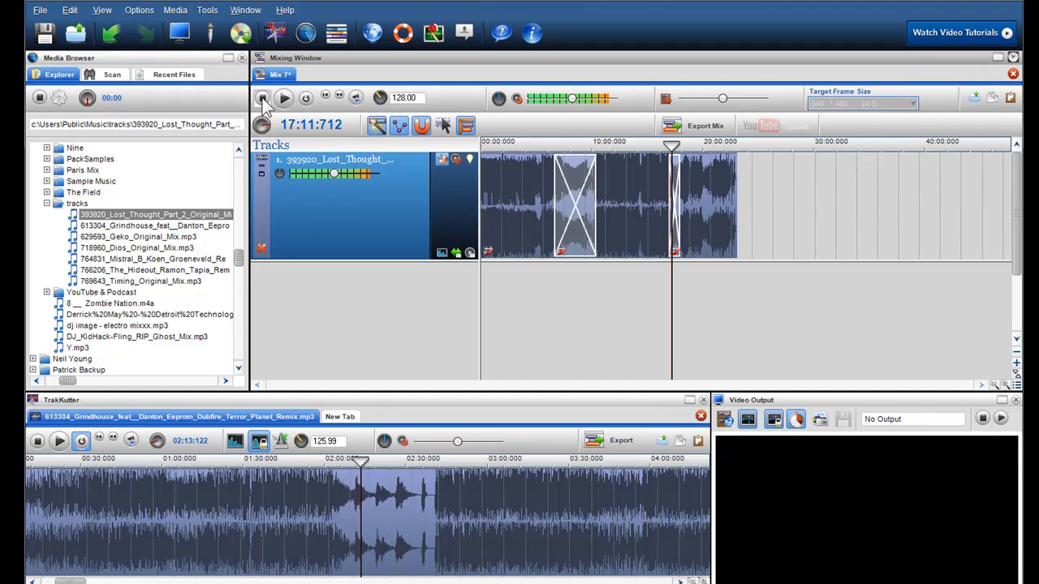
pyautogui.click(282, 97)
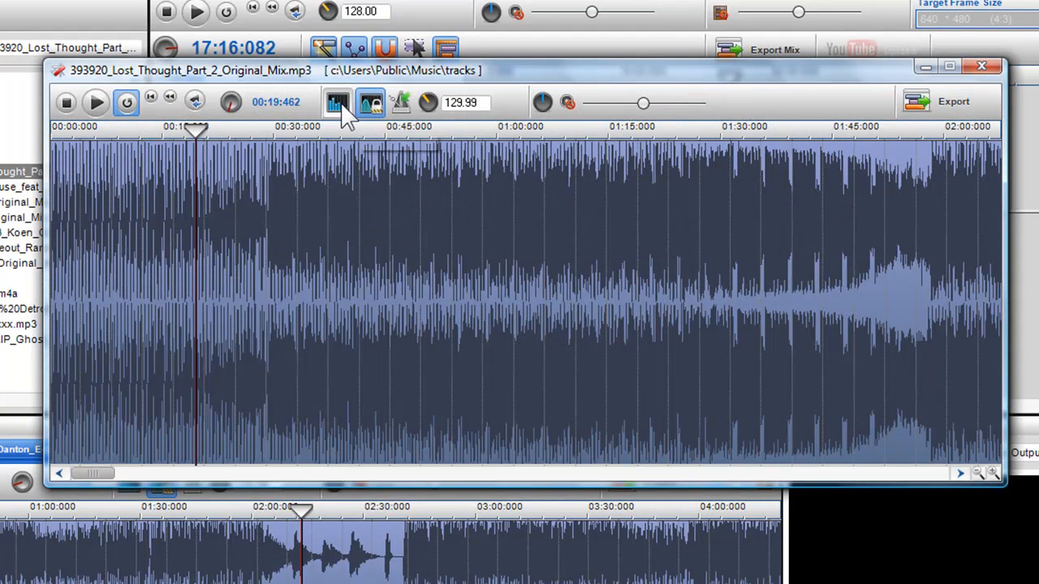
# Step: Check the clip's BPM parameters and boost its volume slider to about 143%
pyautogui.click(336, 103)
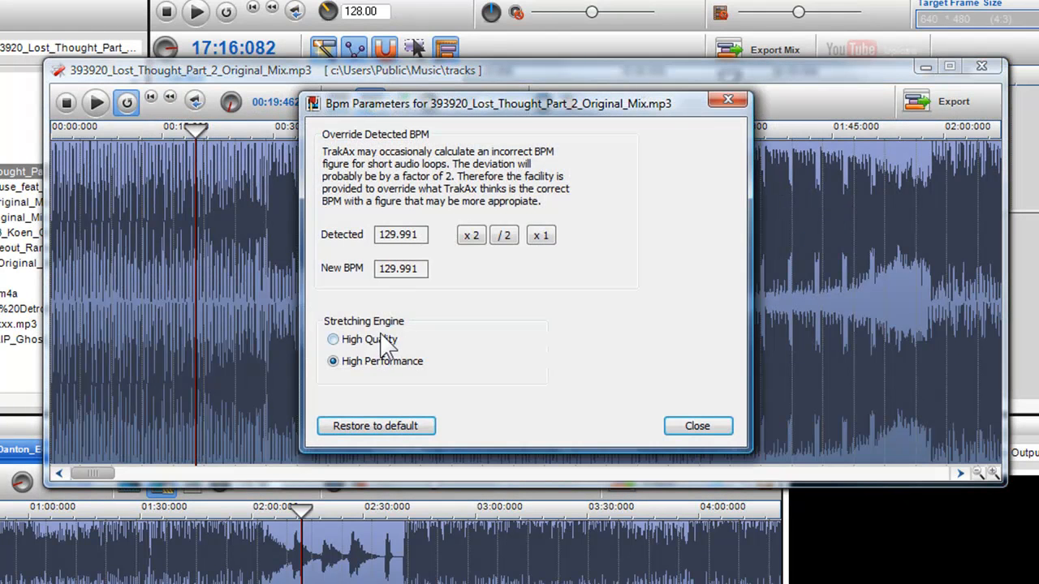
pyautogui.click(696, 425)
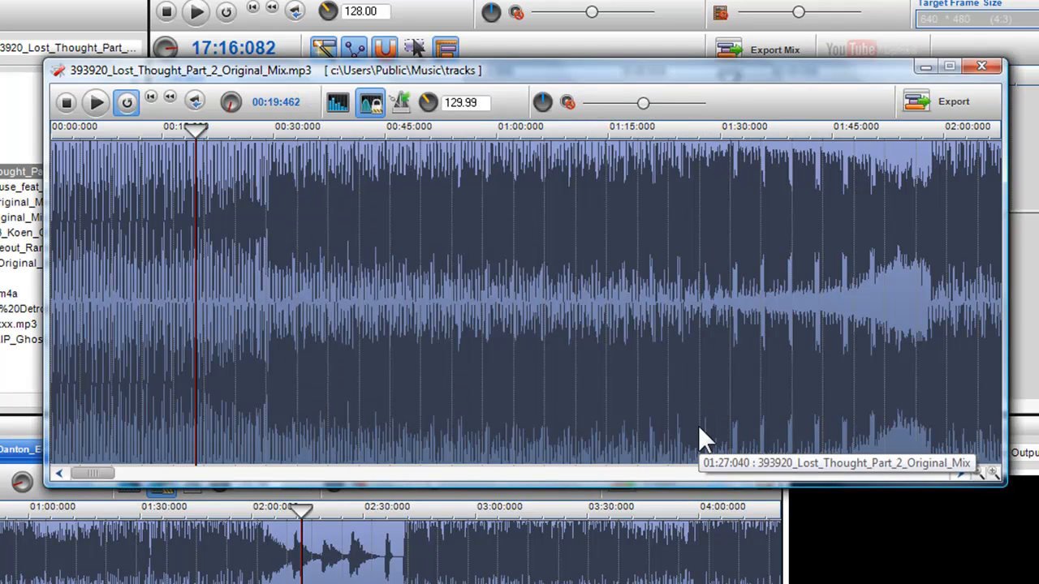
pyautogui.moveTo(690, 422)
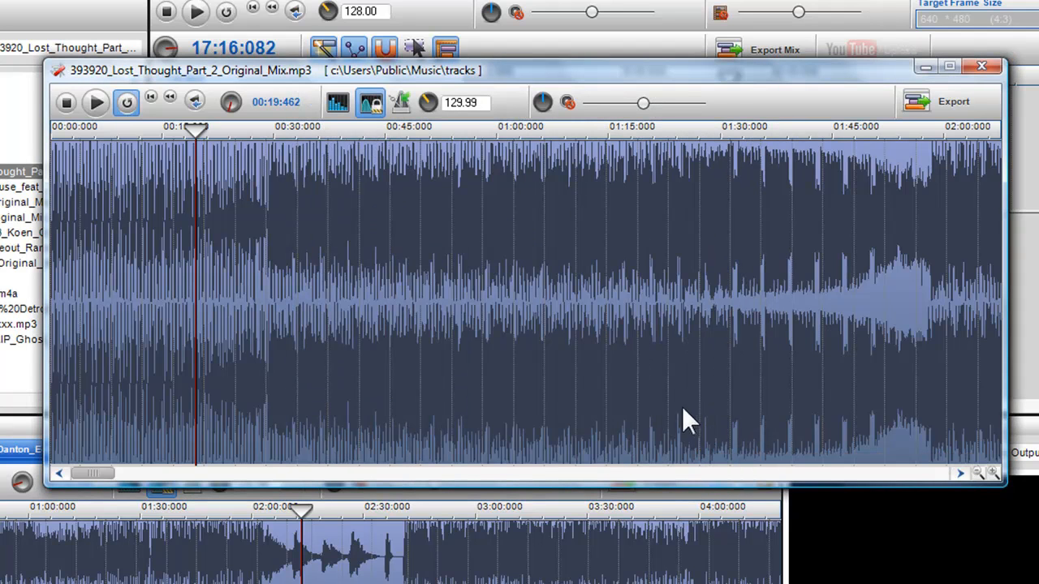
pyautogui.moveTo(643, 104)
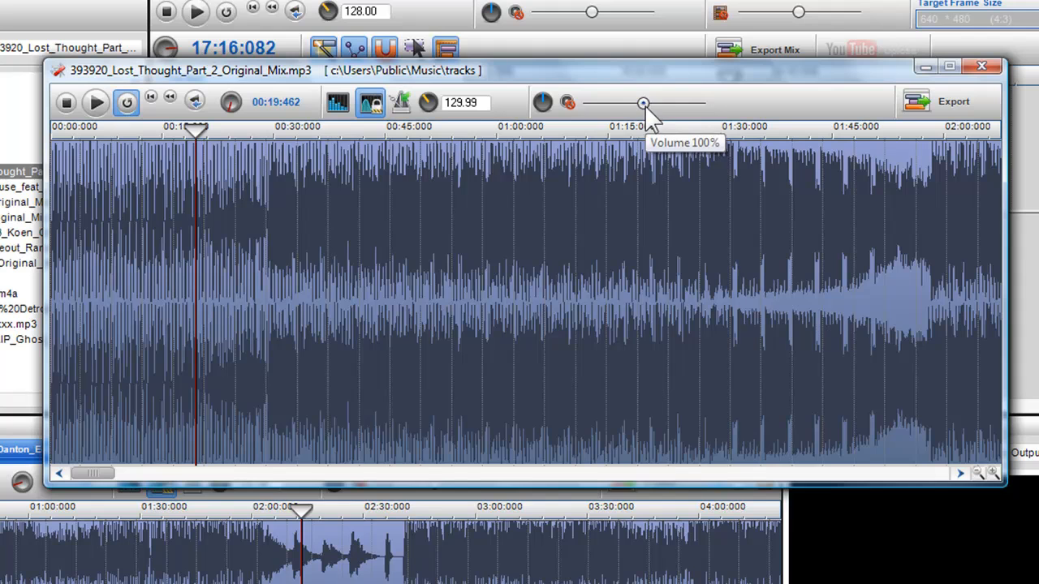
pyautogui.moveTo(643, 104); pyautogui.dragTo(669, 104)
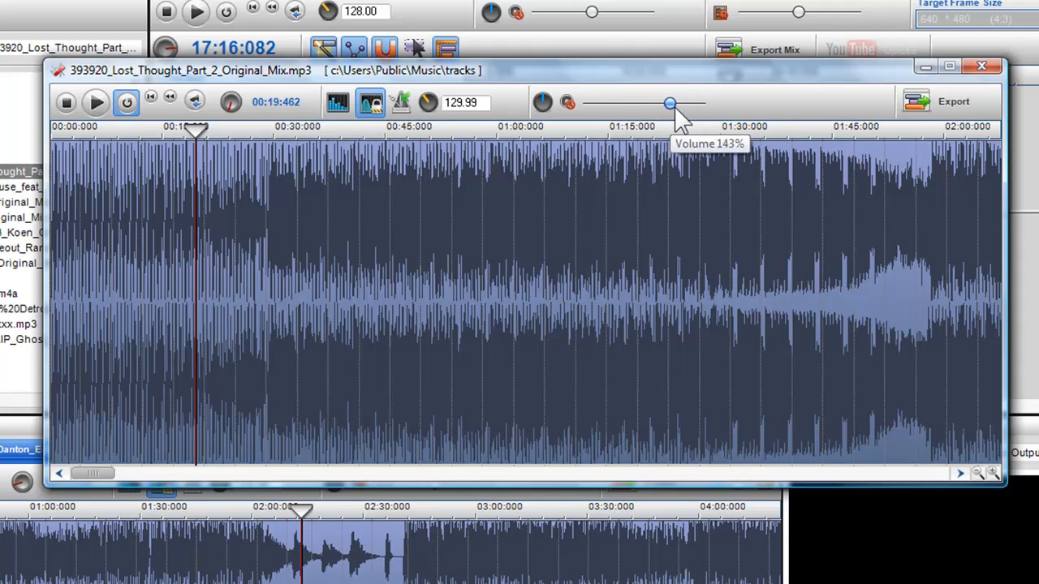
pyautogui.moveTo(669, 104); pyautogui.dragTo(653, 103)
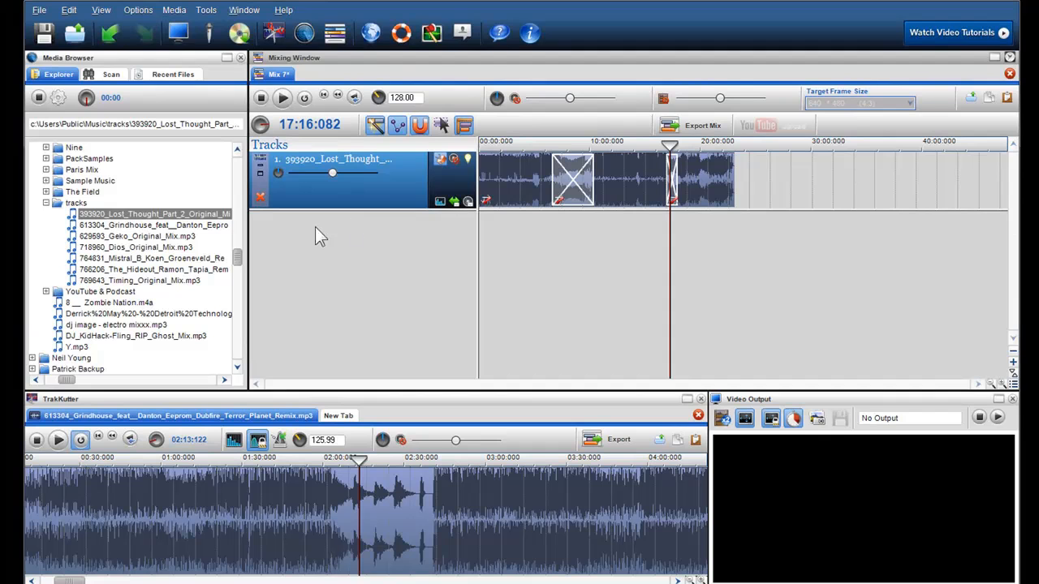
# Step: Place Dios_Original_Mix on a new Track 2 at about 22:36 near Lost Thought's end
pyautogui.click(133, 246)
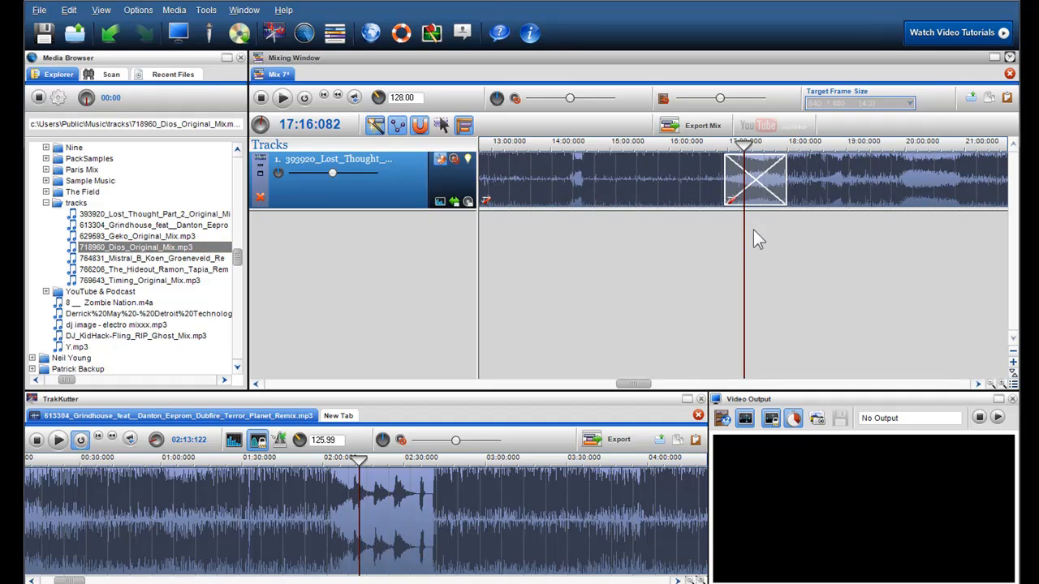
pyautogui.moveTo(633, 383); pyautogui.dragTo(763, 383)
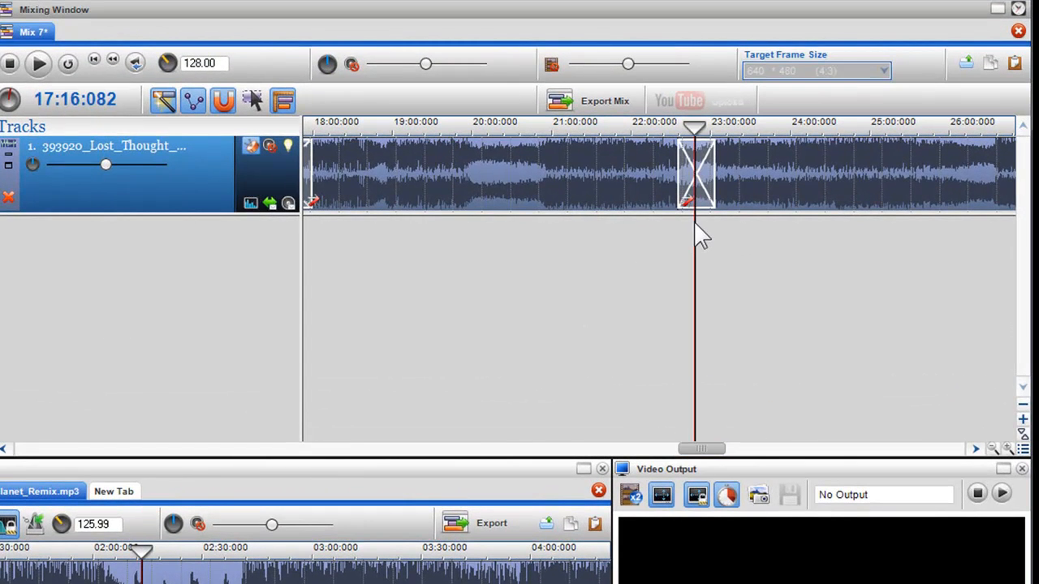
pyautogui.click(10, 64)
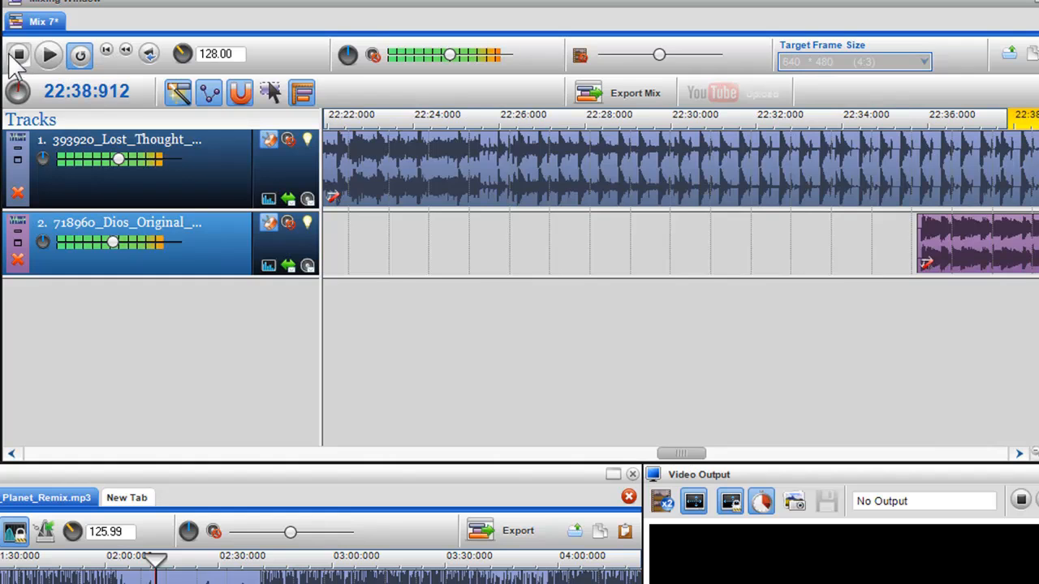
# Step: Stretch a fade-in on the Dios Original clip under the Lost Thought fade-out
pyautogui.click(49, 55)
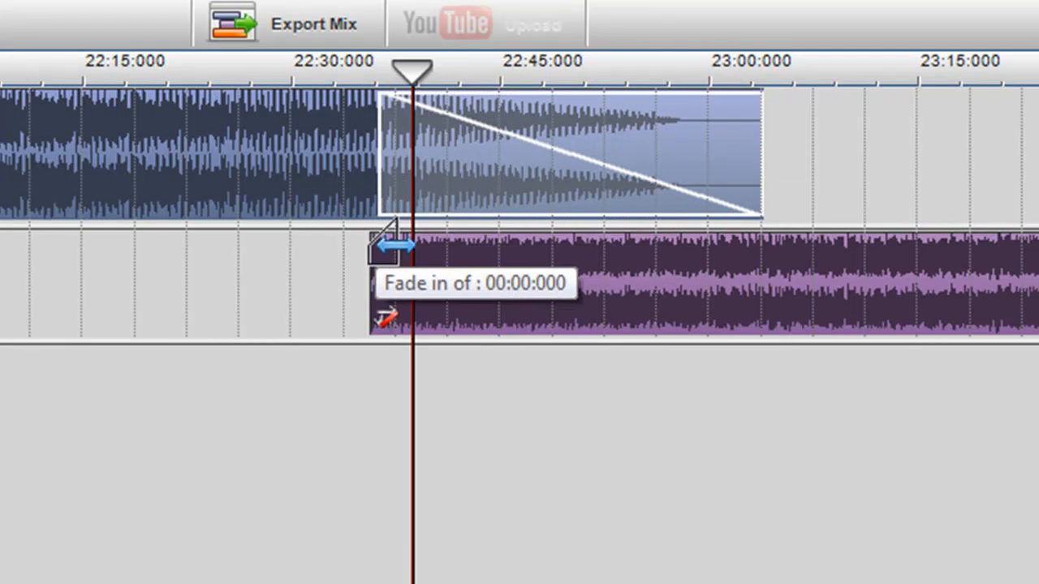
pyautogui.moveTo(389, 235); pyautogui.dragTo(422, 235)
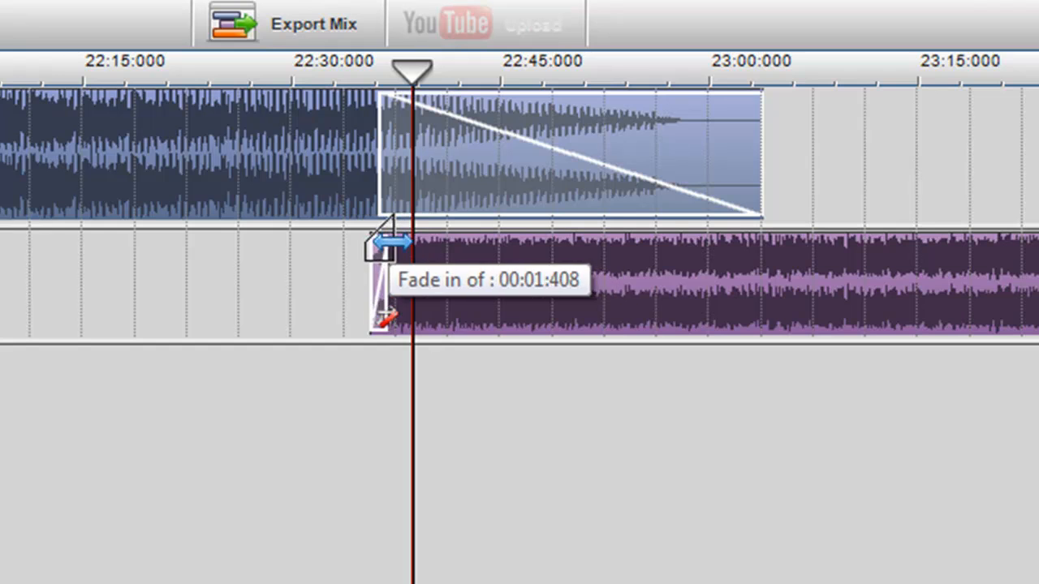
pyautogui.moveTo(386, 241); pyautogui.dragTo(479, 236)
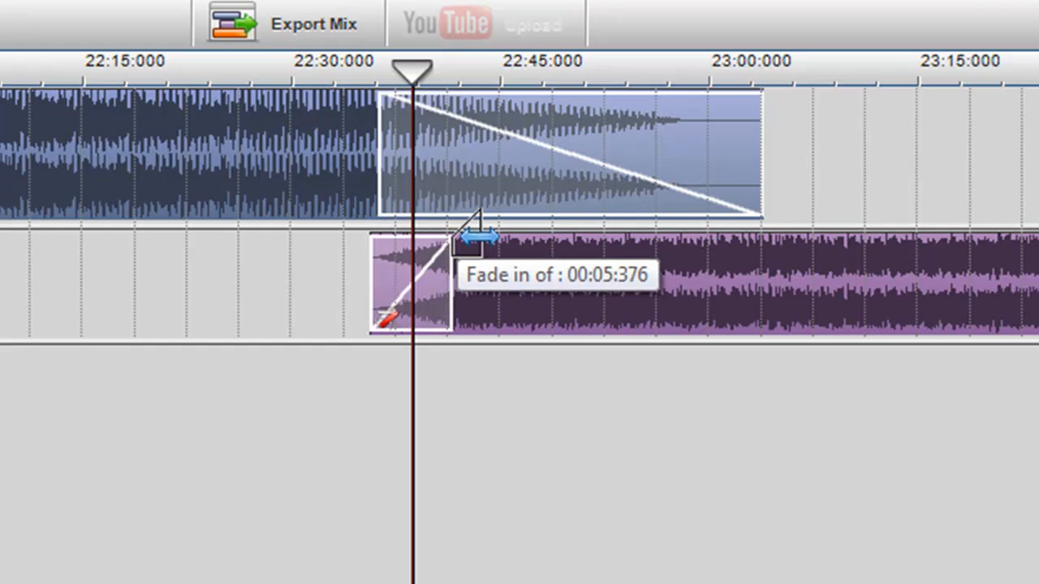
pyautogui.moveTo(478, 227); pyautogui.dragTo(381, 240)
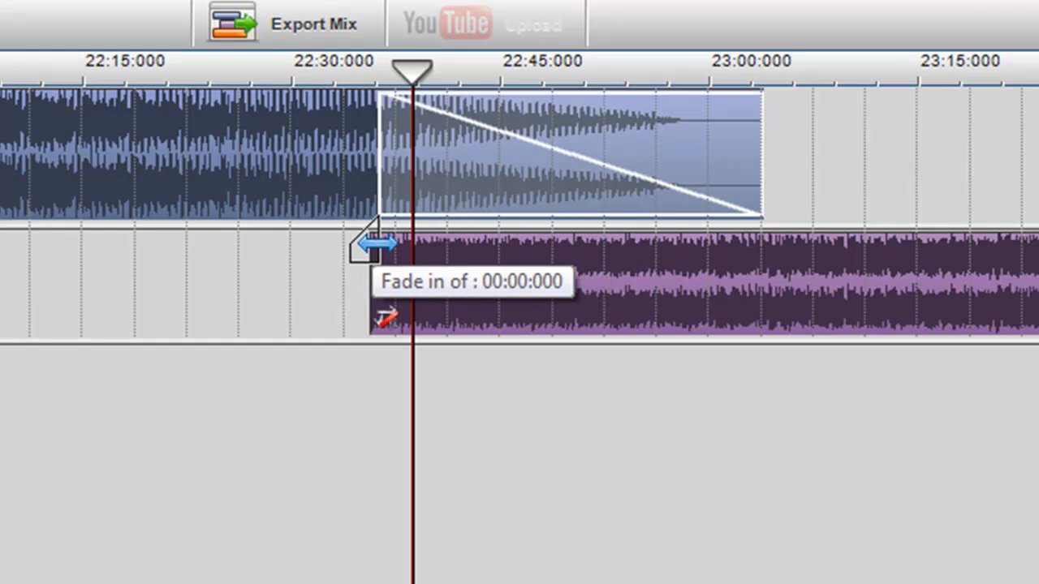
pyautogui.moveTo(386, 242); pyautogui.dragTo(650, 247)
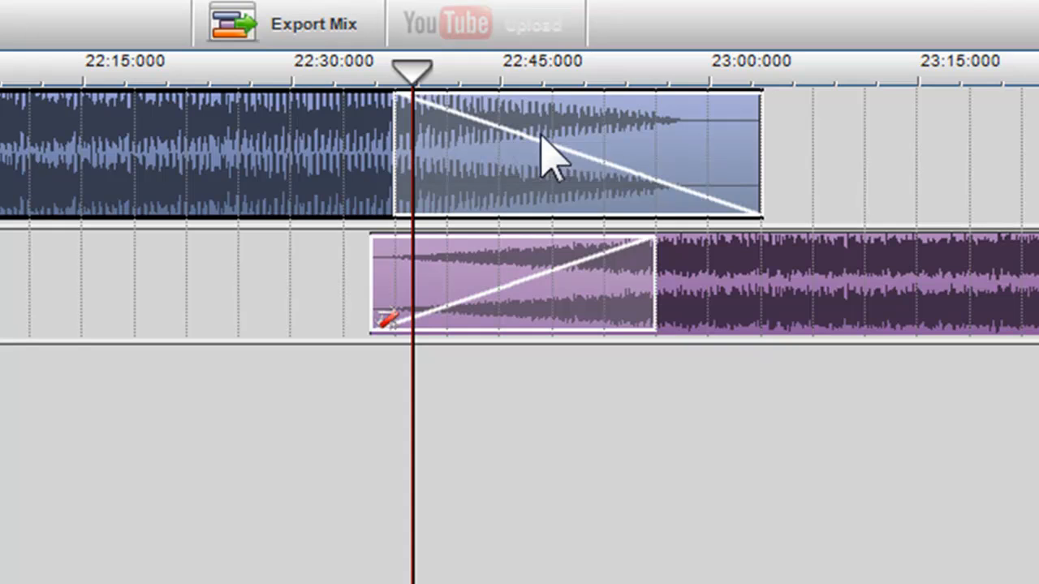
# Step: Give the Lost Thought fade-out a Sharp fade curve
pyautogui.rightClick(552, 154)
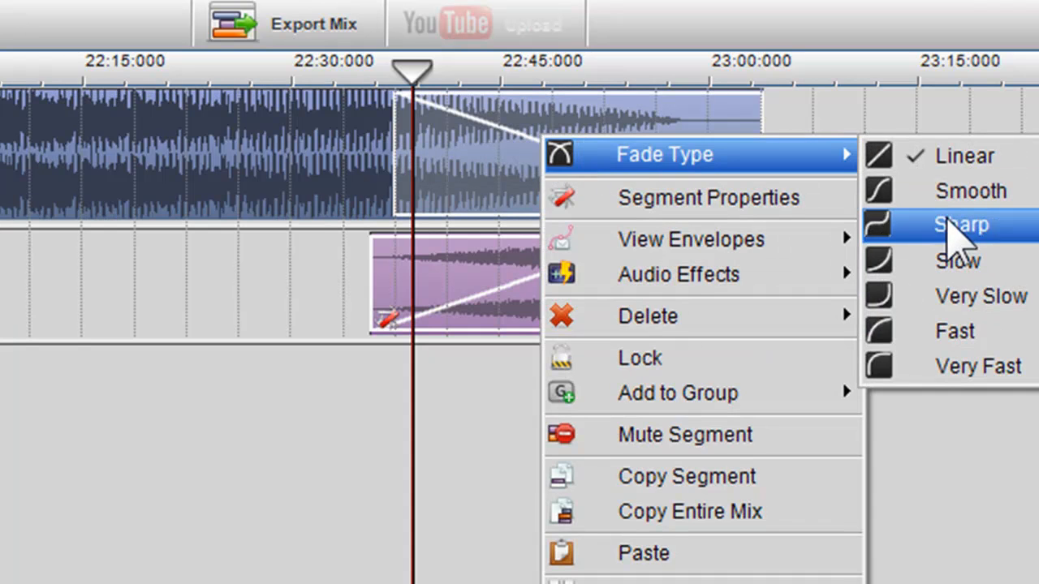
pyautogui.click(961, 224)
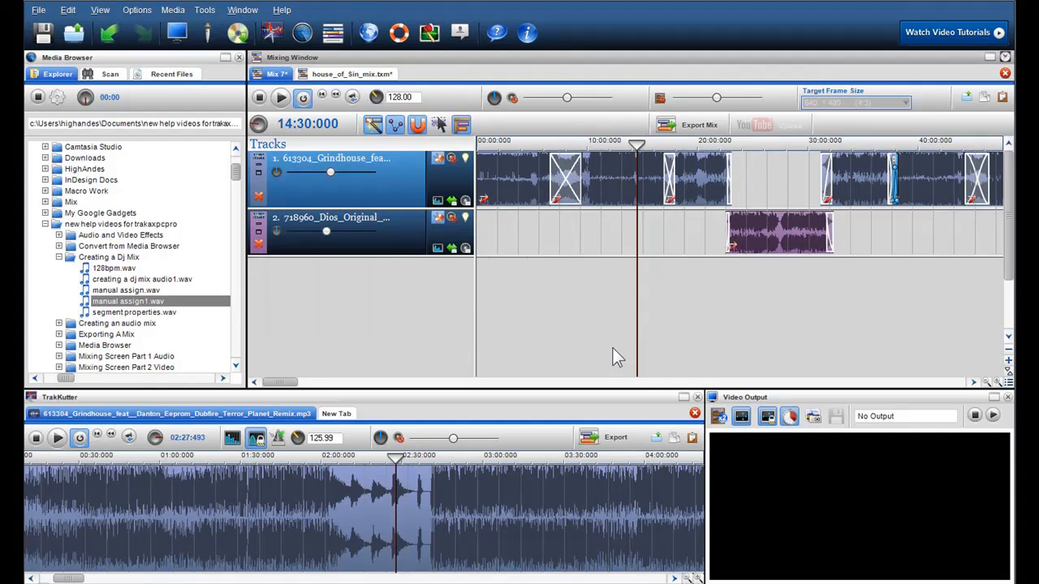
pyautogui.moveTo(685, 323)
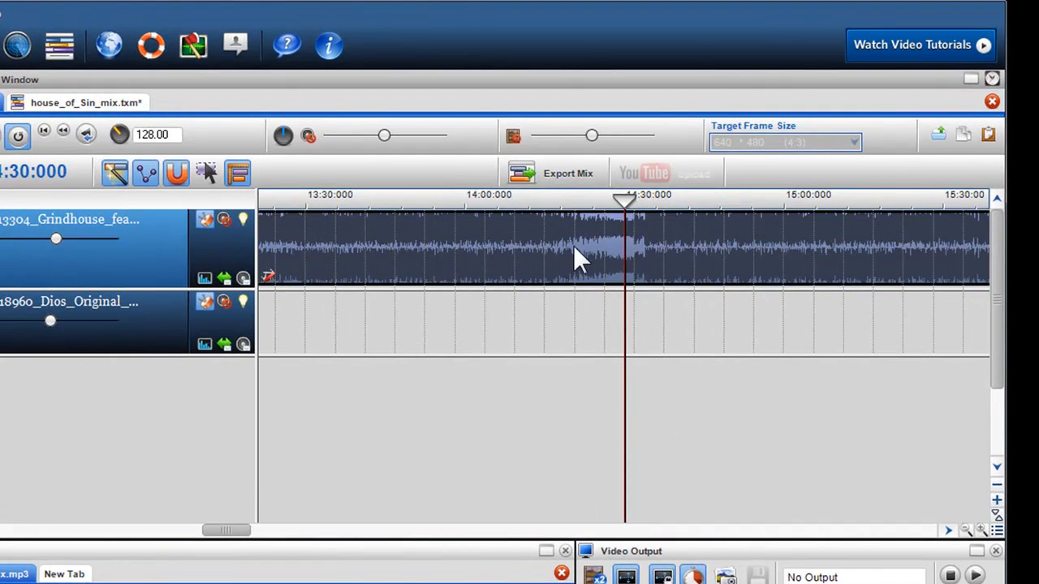
# Step: Add a Blue Cat Phaser (Stereo) region around 14:21–14:33 with an envelope ramping to about 56.9%
pyautogui.rightClick(576, 260)
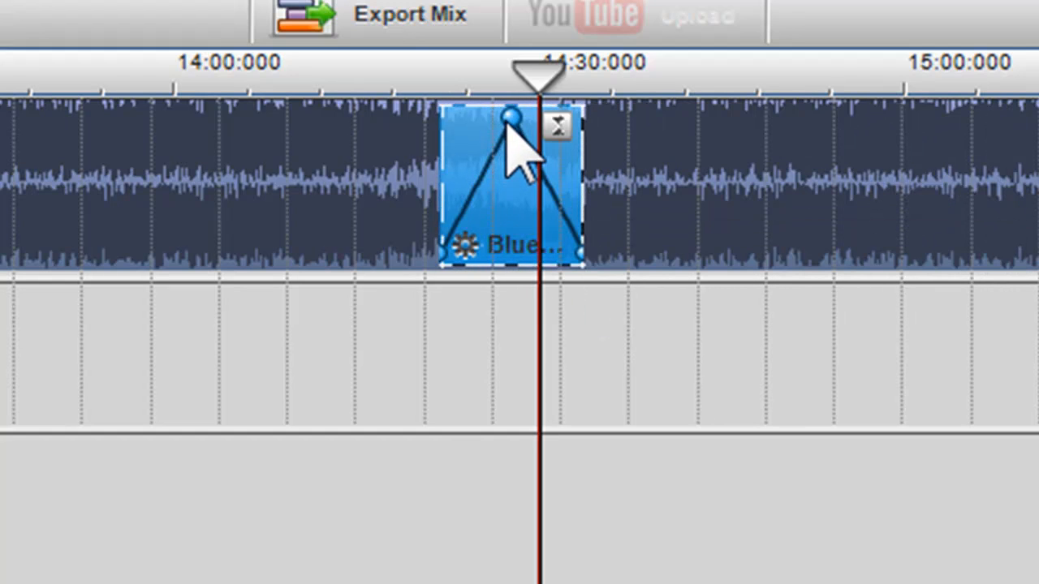
pyautogui.moveTo(507, 116); pyautogui.dragTo(495, 165)
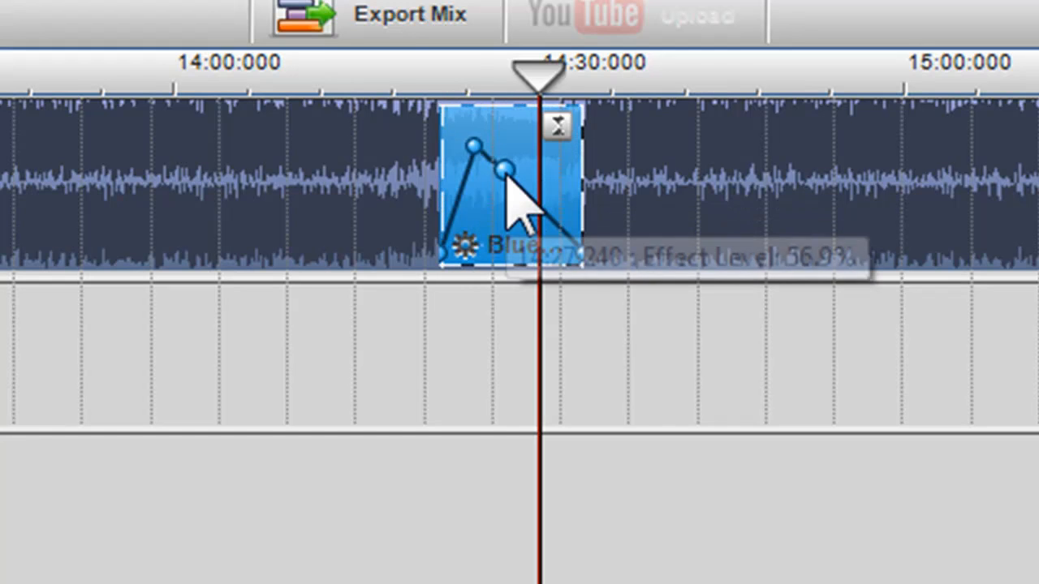
pyautogui.moveTo(500, 166); pyautogui.dragTo(464, 122)
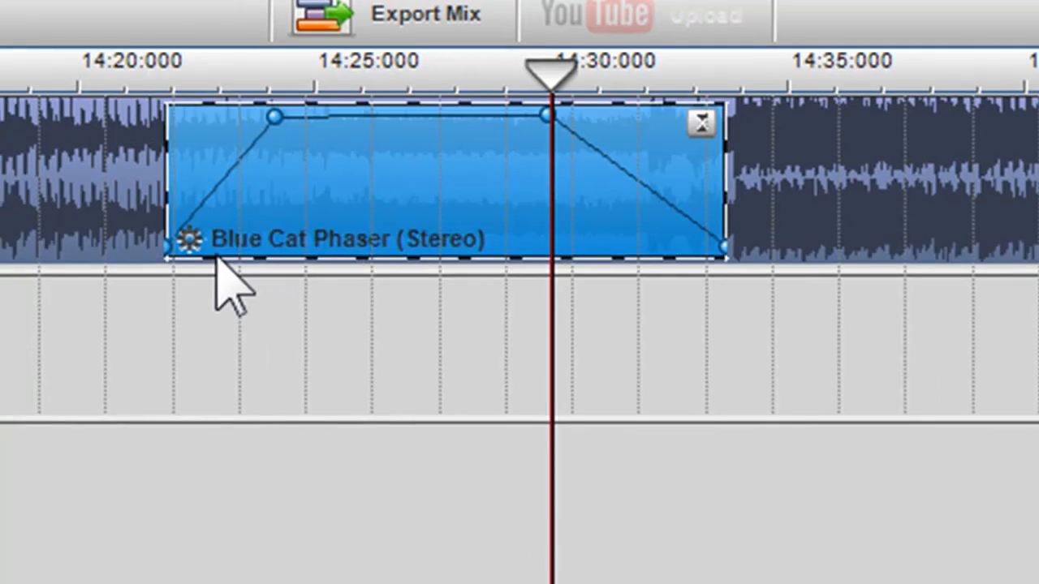
pyautogui.click(189, 239)
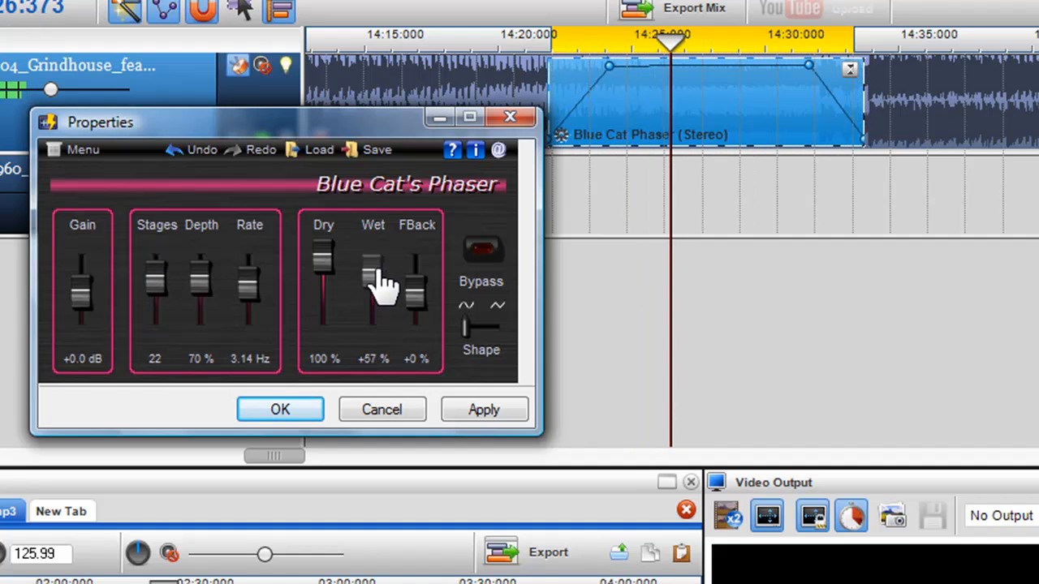
# Step: Confirm phaser settings at Dry 80%, Wet +80% and Feedback +60%
pyautogui.moveTo(416, 308); pyautogui.dragTo(416, 284)
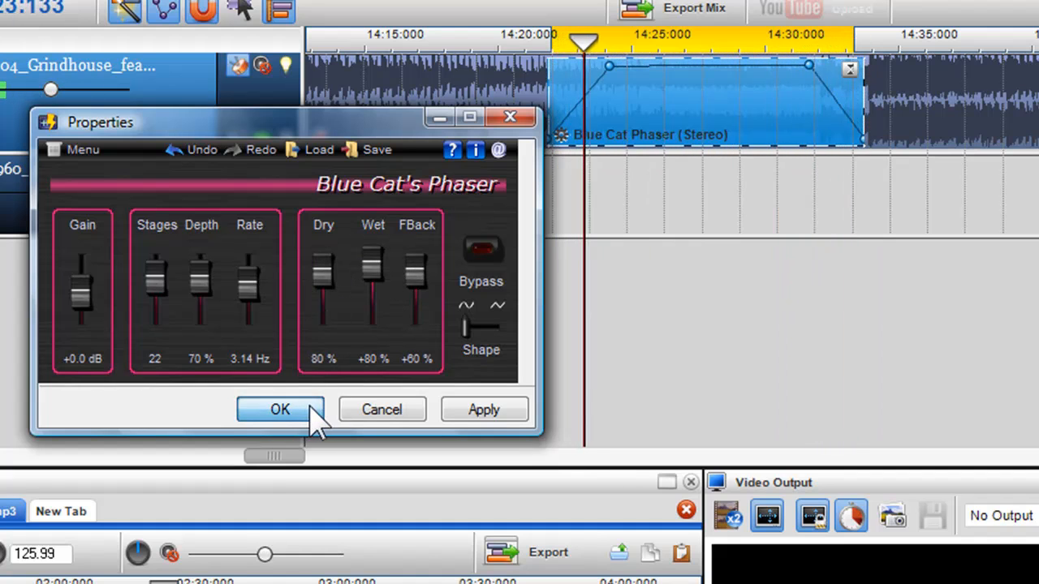
pyautogui.click(279, 409)
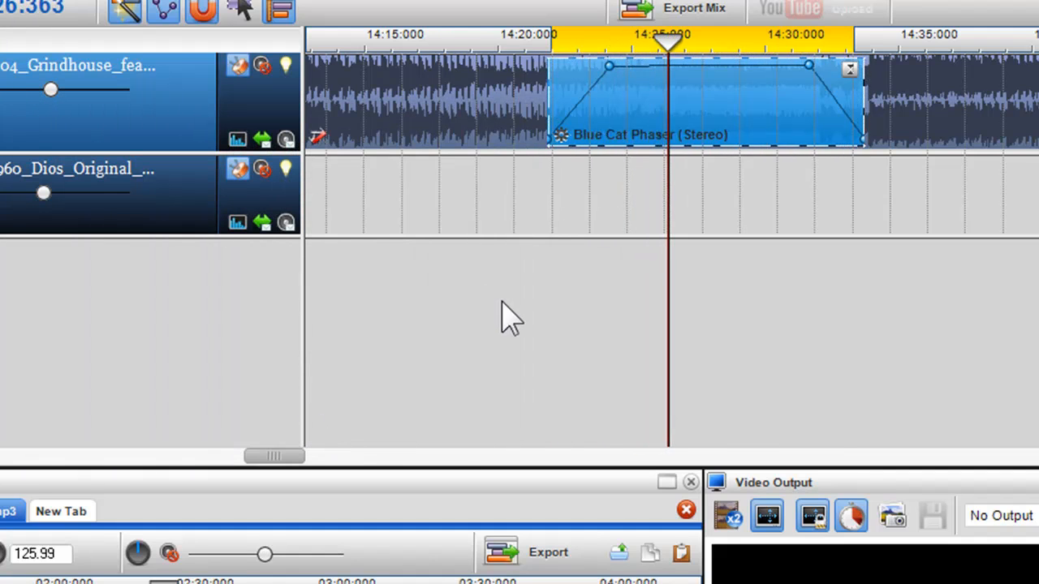
# Step: Open the Grindhouse clip in the track editor from the region's effect options
pyautogui.rightClick(743, 41)
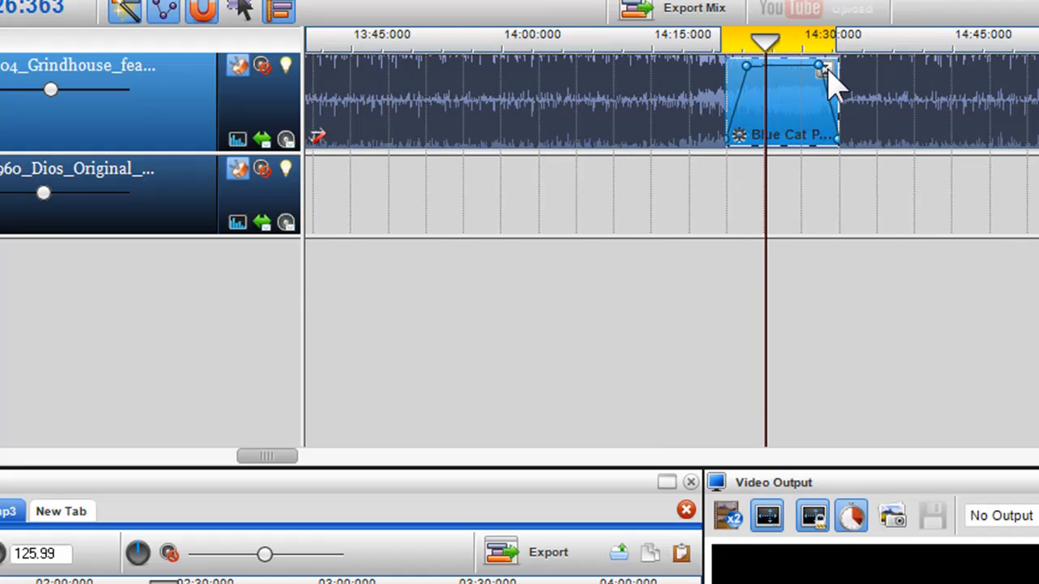
pyautogui.rightClick(782, 98)
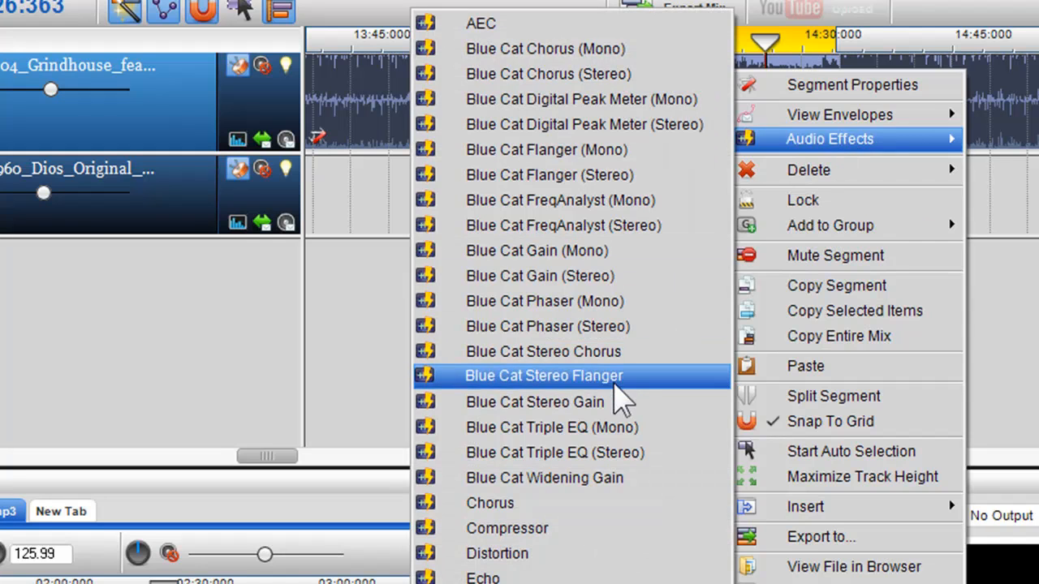
pyautogui.click(544, 377)
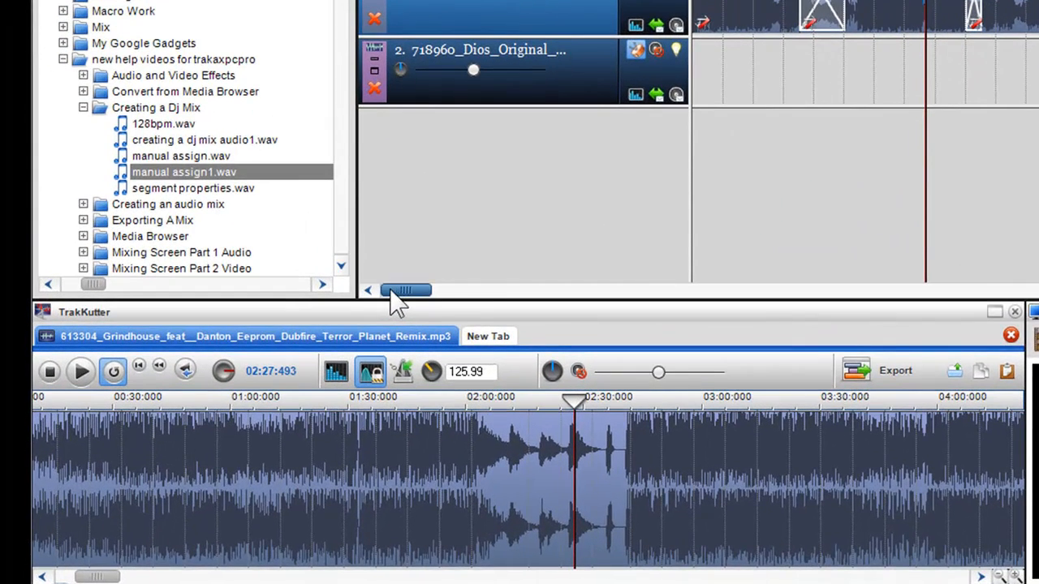
pyautogui.moveTo(519, 336)
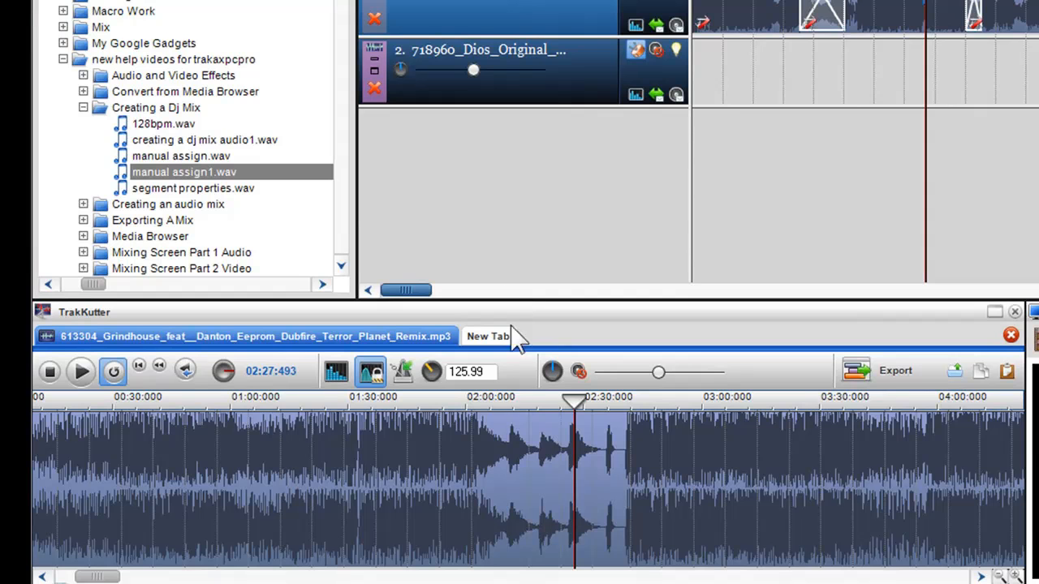
pyautogui.moveTo(519, 438)
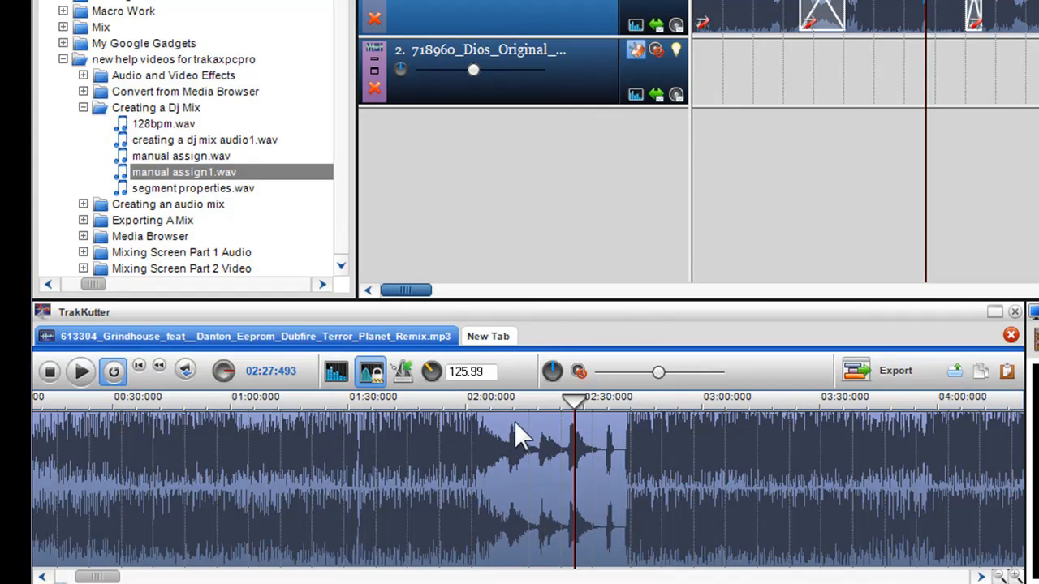
# Step: Audition the Grindhouse section from about 2:10 and copy it
pyautogui.click(49, 370)
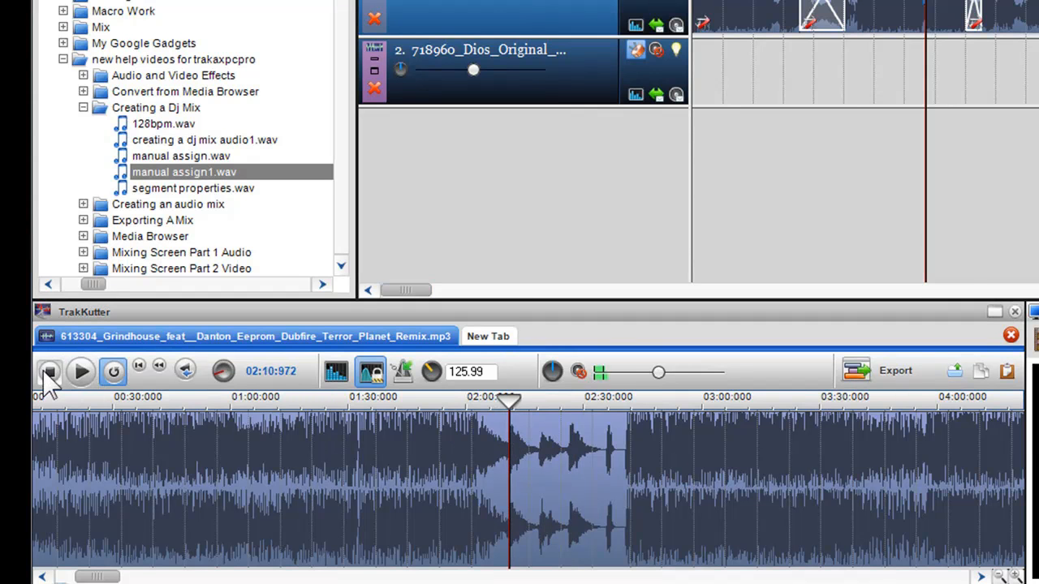
pyautogui.click(49, 372)
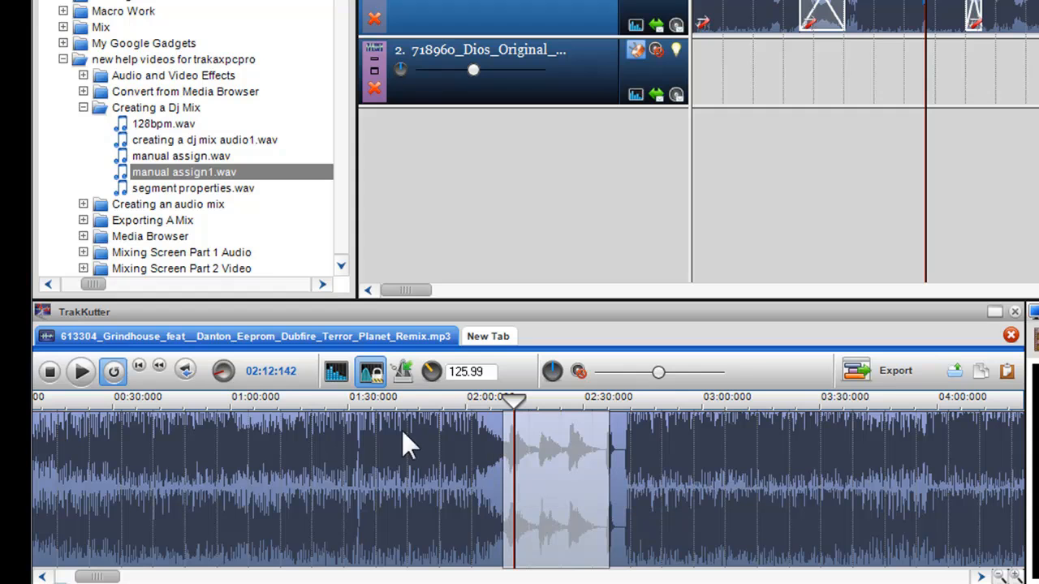
pyautogui.rightClick(581, 484)
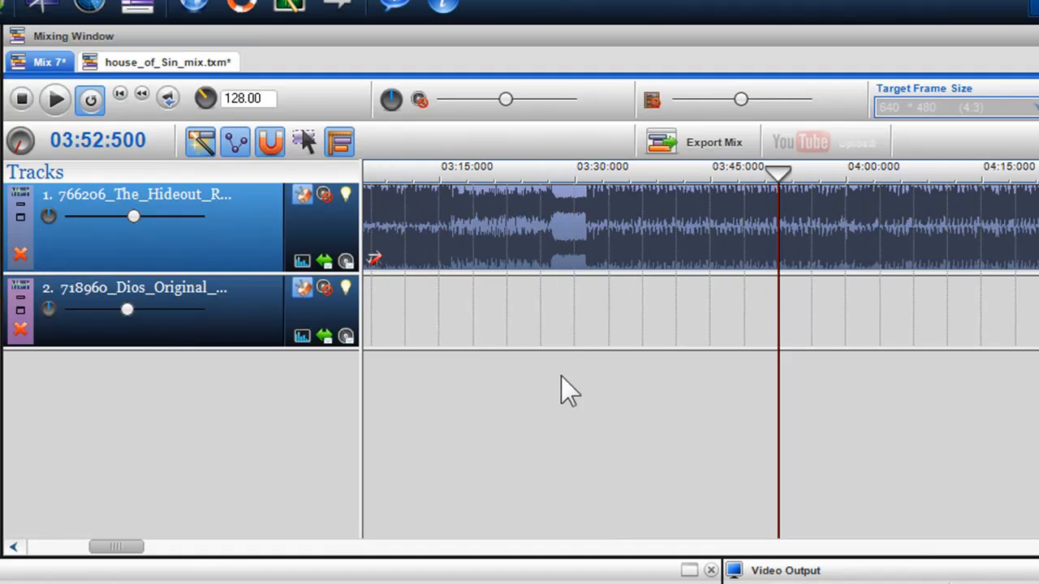
# Step: Paste the copied section as a loop on track 2 near 3:13–3:28 and play it back
pyautogui.rightClick(569, 390)
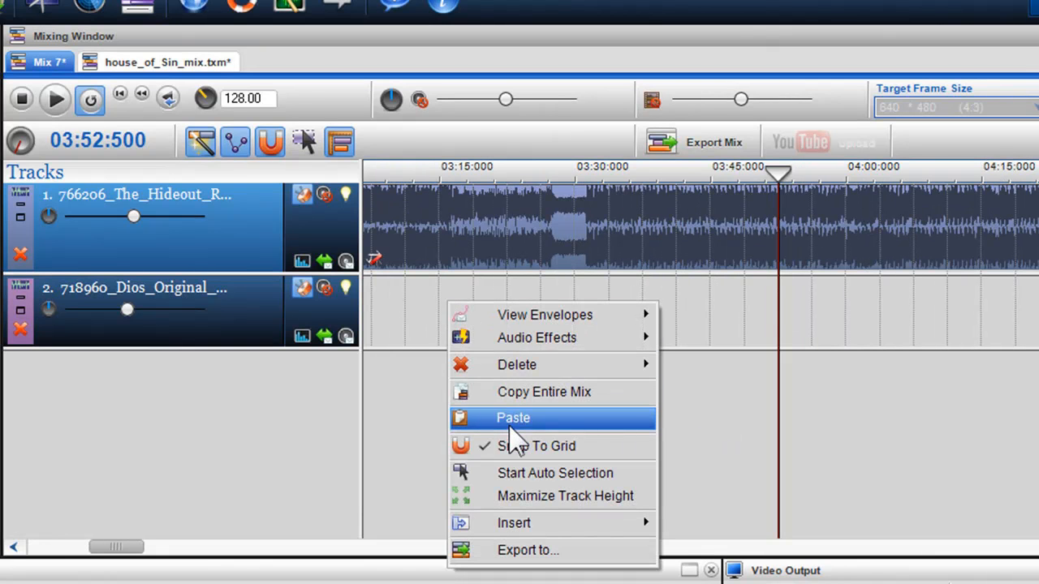
pyautogui.click(513, 417)
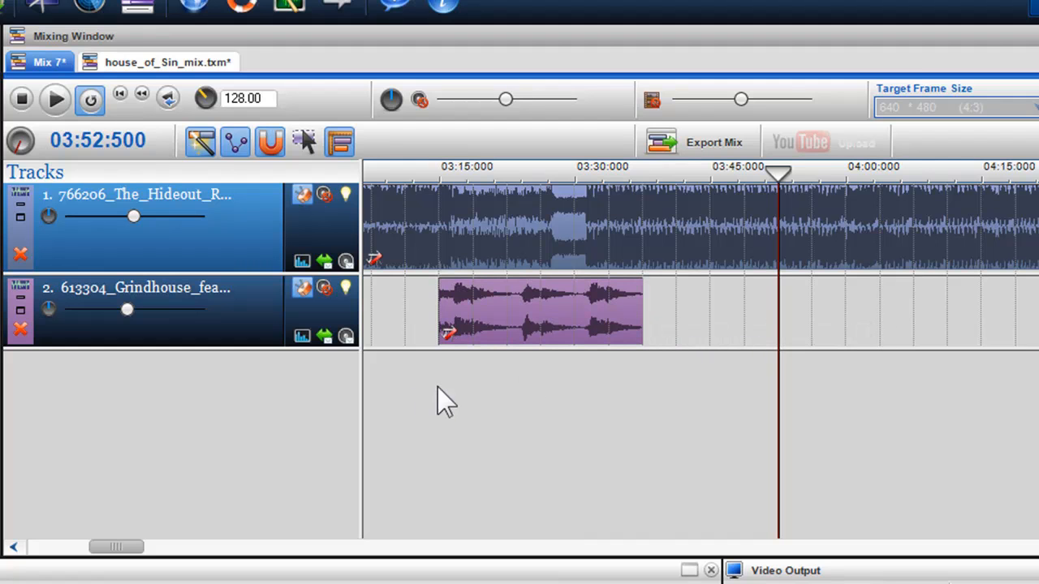
pyautogui.click(55, 99)
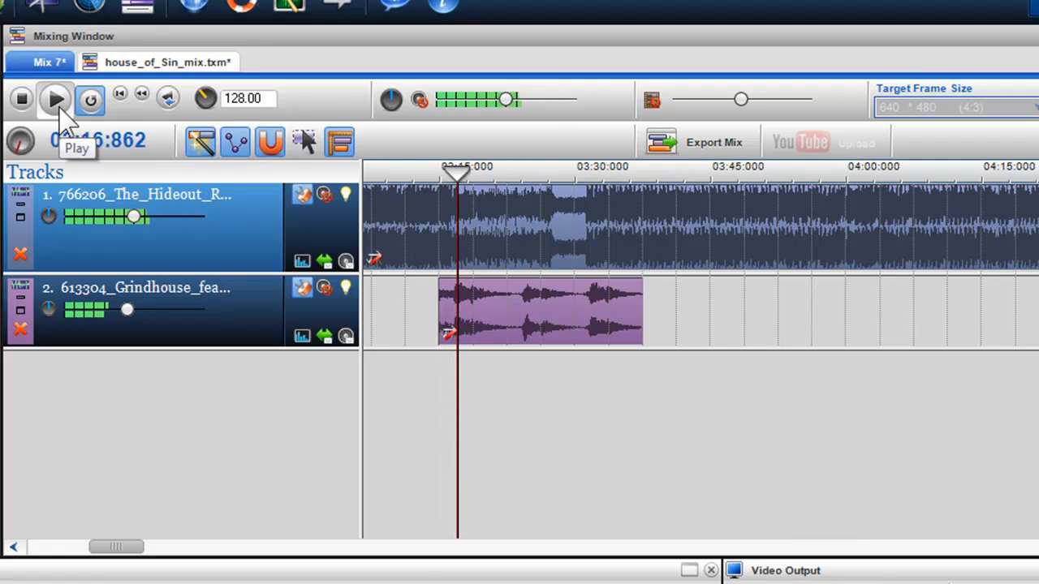
pyautogui.click(55, 99)
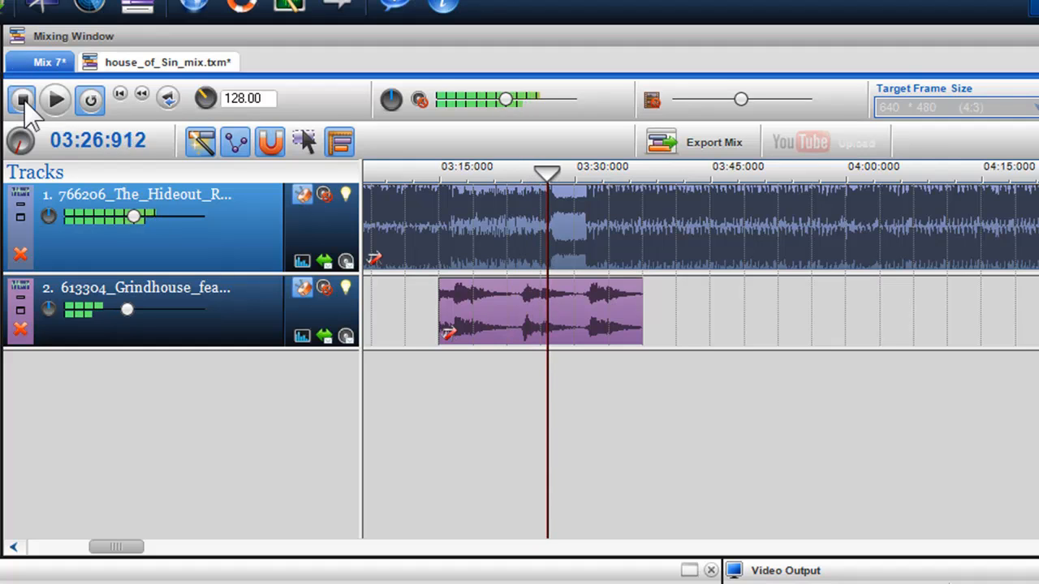
pyautogui.click(21, 99)
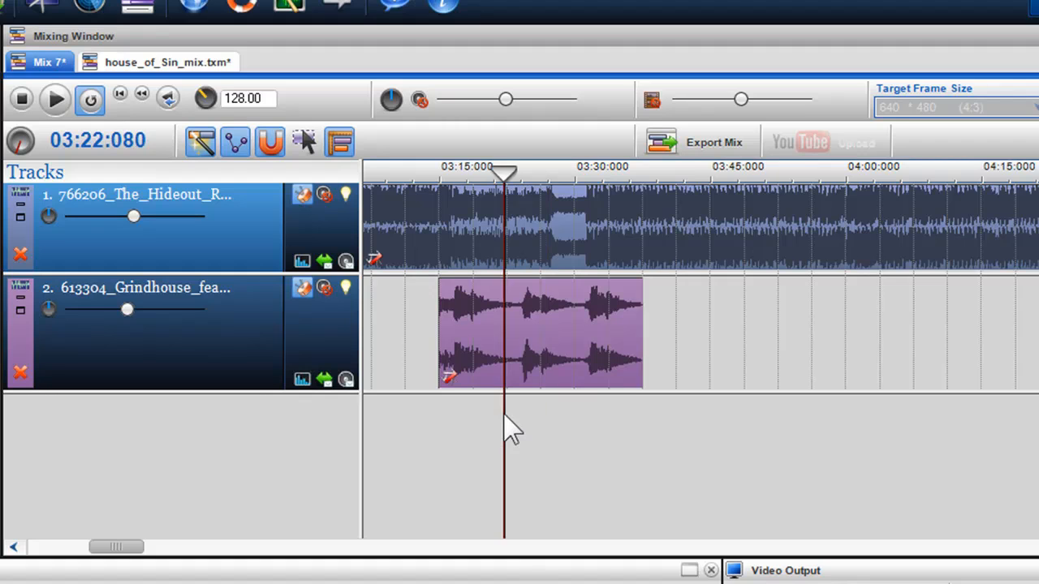
pyautogui.rightClick(503, 252)
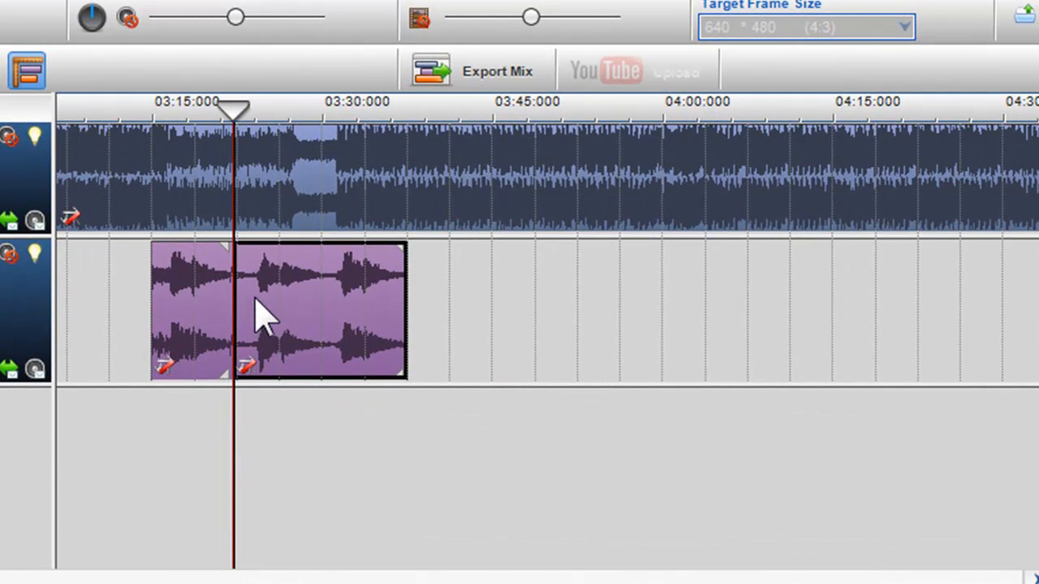
# Step: Show the loop's pitch envelope and set points to +7 then -9 semitones
pyautogui.rightClick(268, 317)
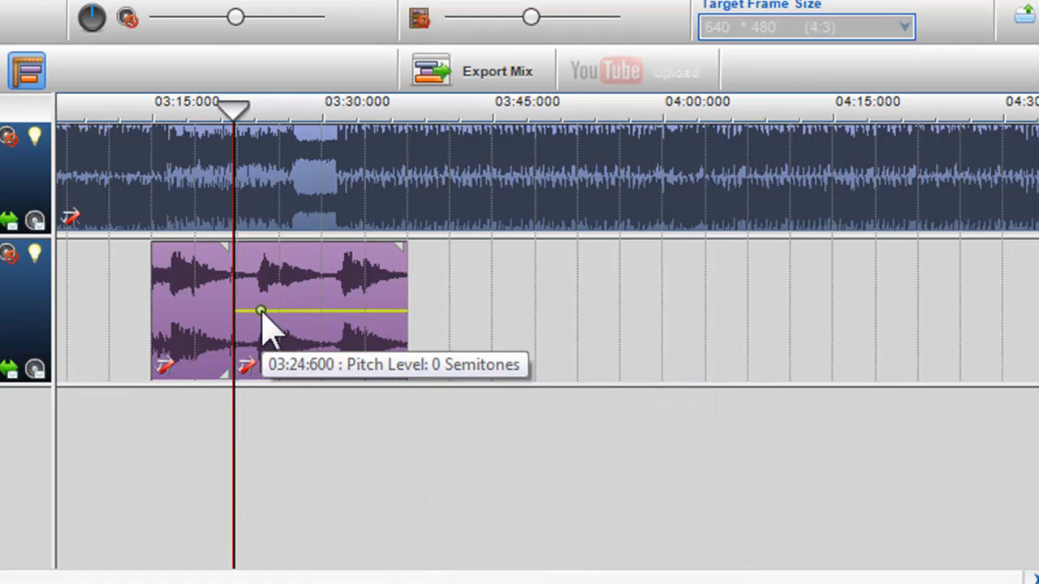
pyautogui.moveTo(261, 312); pyautogui.dragTo(286, 326)
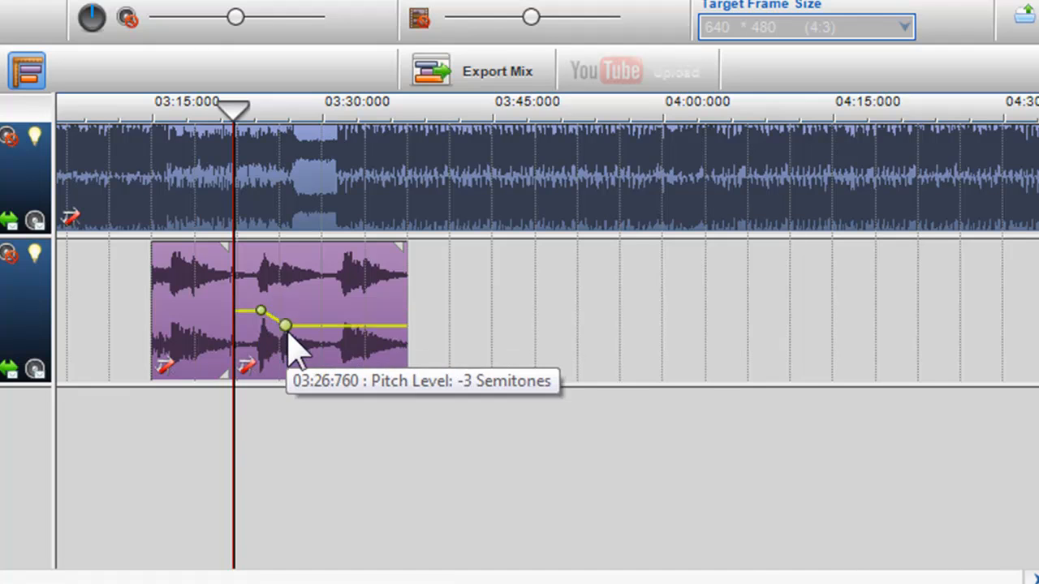
pyautogui.moveTo(286, 324); pyautogui.dragTo(263, 272)
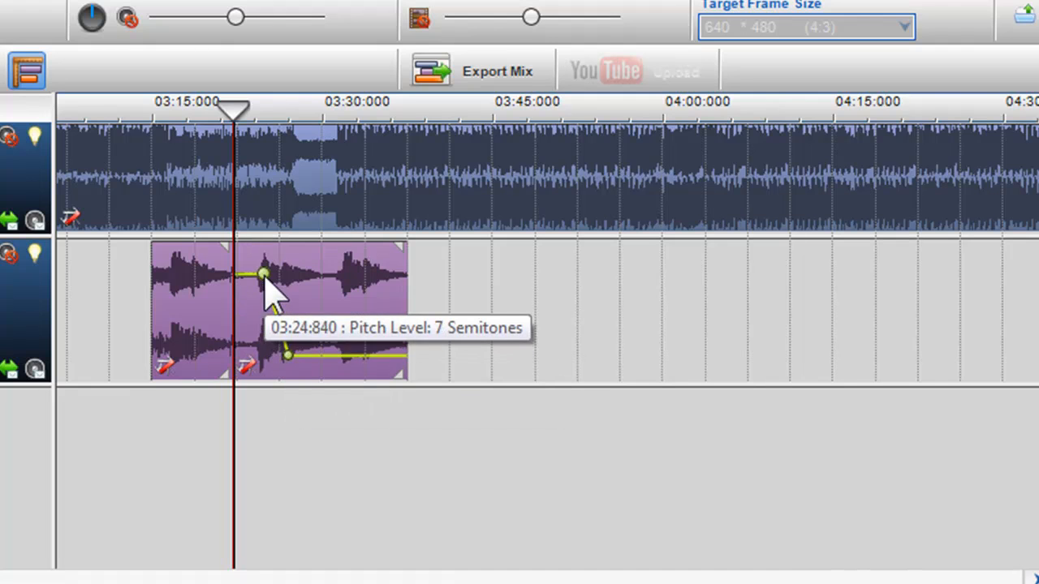
pyautogui.moveTo(263, 274); pyautogui.dragTo(279, 357)
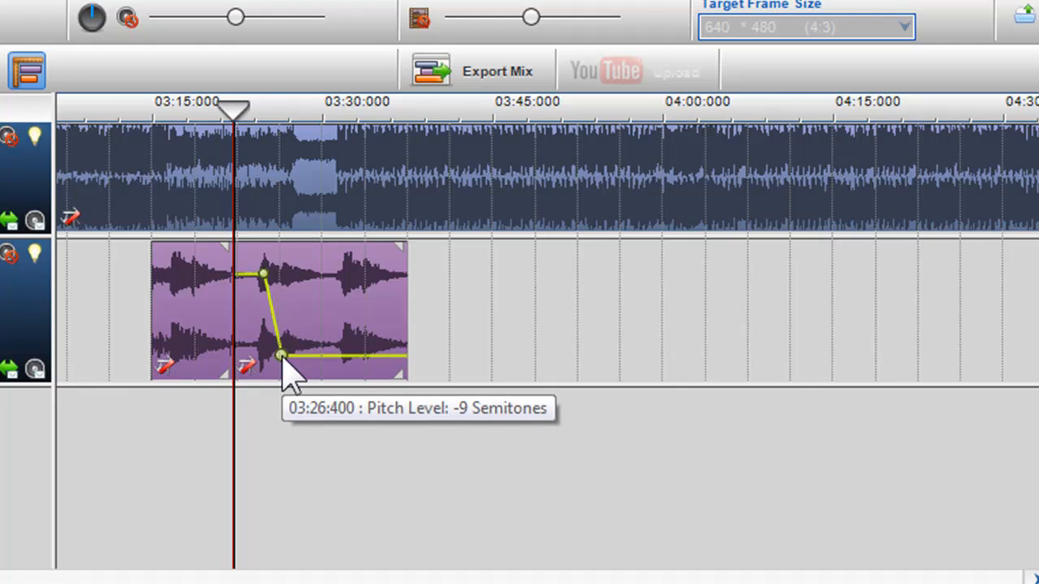
pyautogui.moveTo(279, 341)
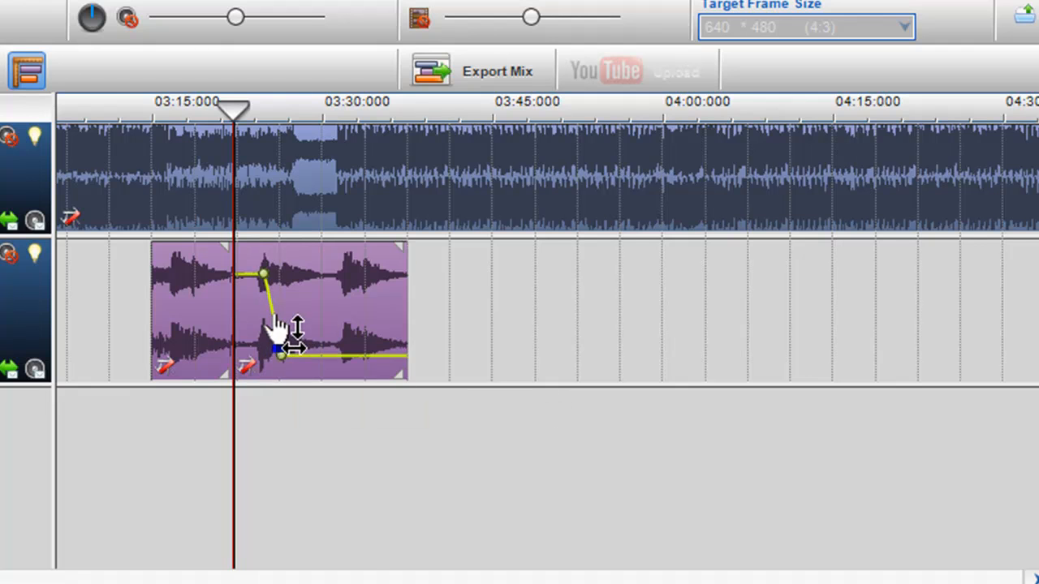
# Step: Smooth the sweep, nudge the -9 point slightly later and play the result
pyautogui.rightClick(279, 333)
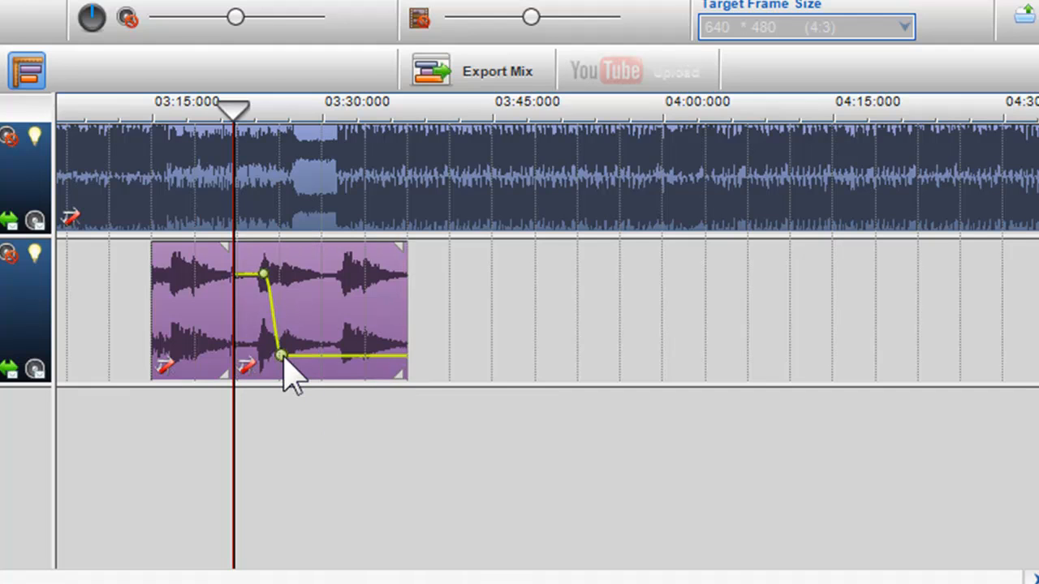
pyautogui.moveTo(279, 357); pyautogui.dragTo(301, 360)
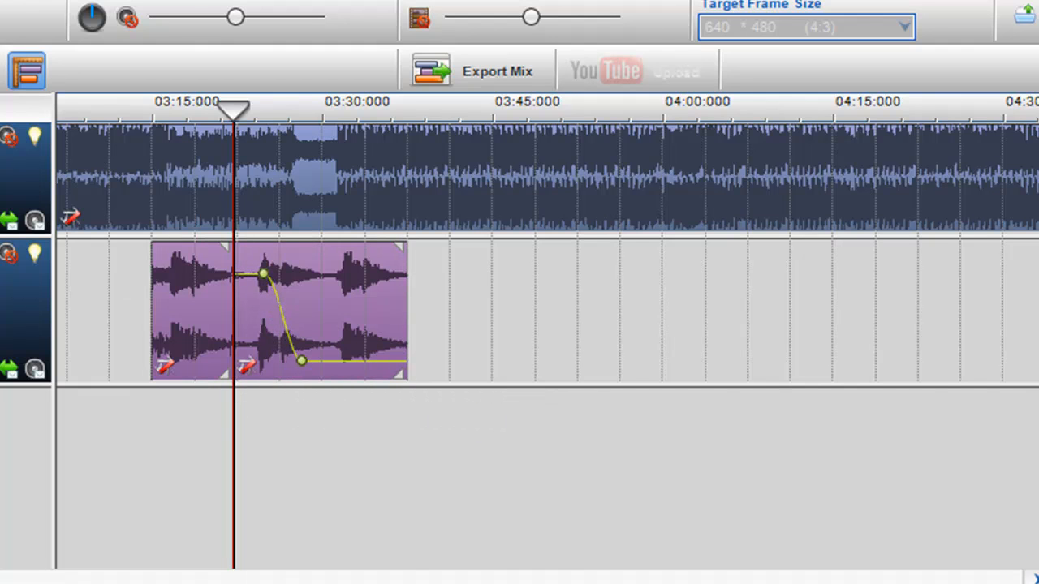
pyautogui.click(91, 17)
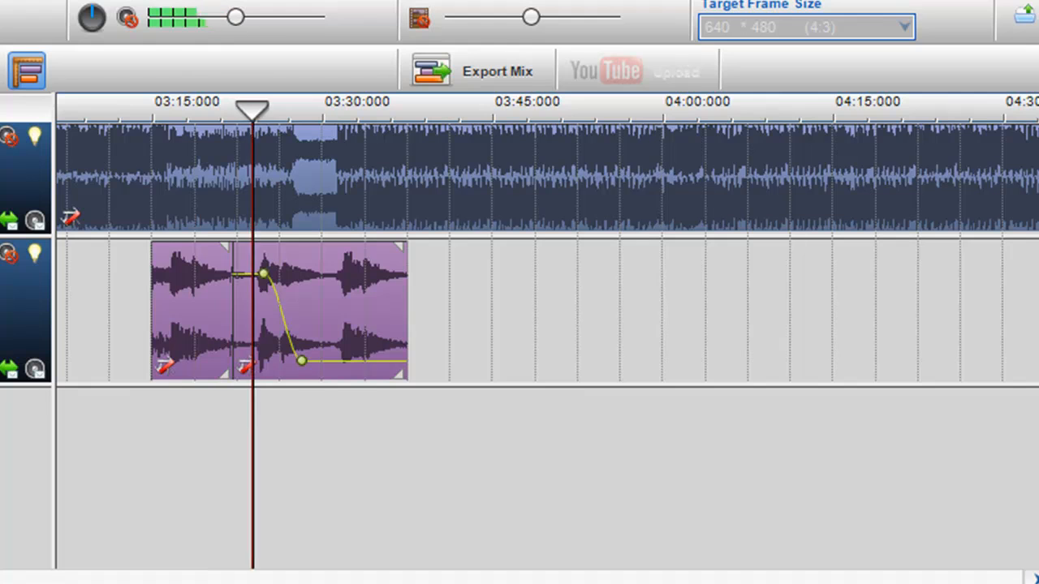